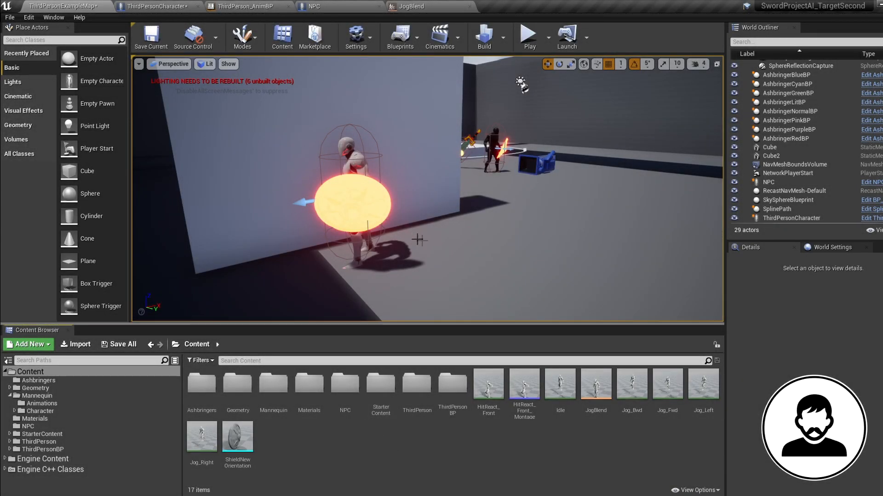
{"action": "mouse_move", "coordinate": [458, 247]}
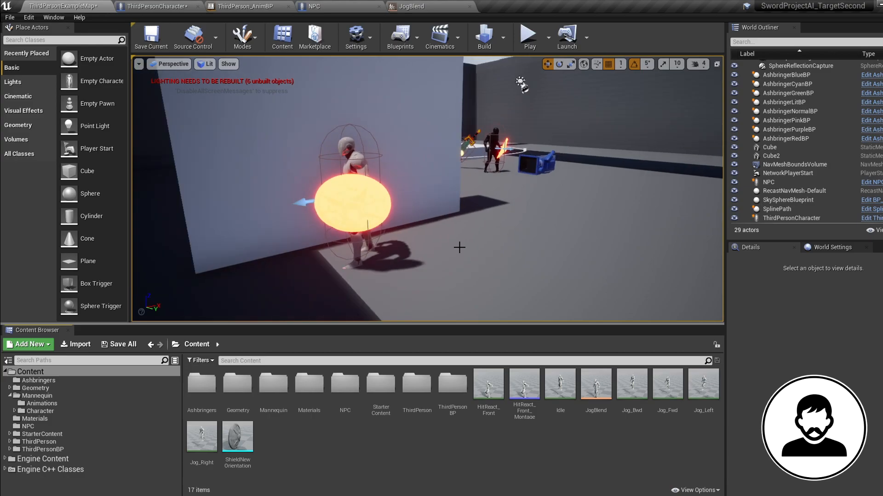
{"action": "mouse_move", "coordinate": [446, 271]}
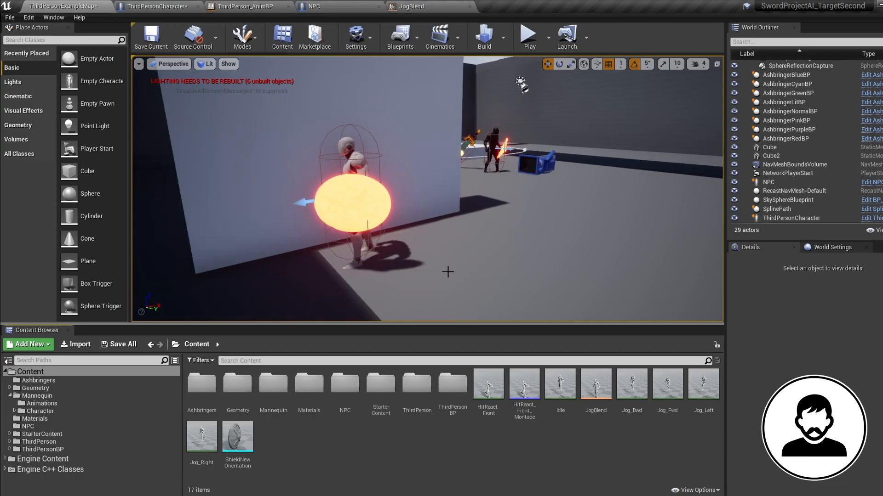
{"action": "mouse_move", "coordinate": [602, 382]}
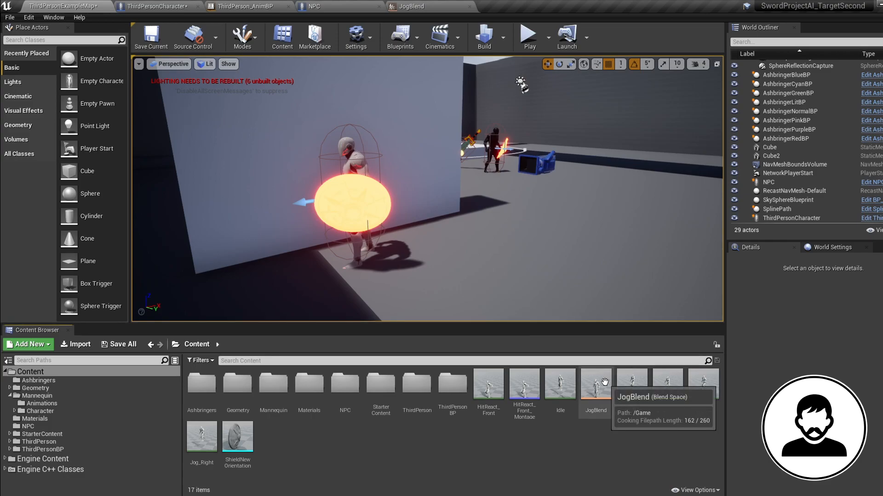
Open JogBlend and move its preview point to test the jog at another speed and direction.
{"action": "double_click", "coordinate": [595, 383]}
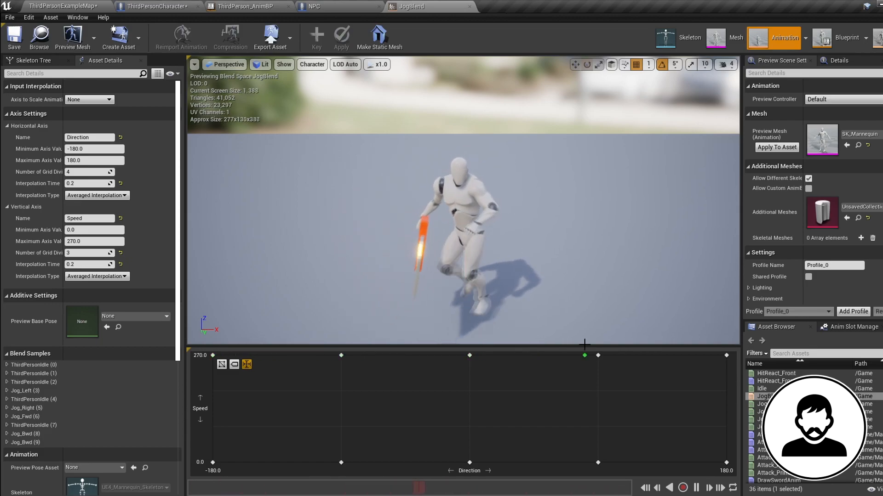
{"action": "left_click_drag", "start_coordinate": [584, 355], "coordinate": [584, 464]}
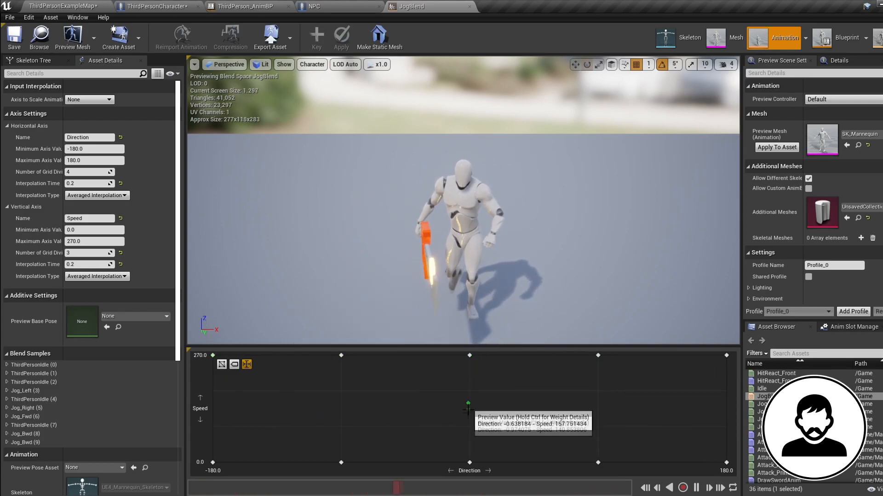
{"action": "mouse_move", "coordinate": [161, 7]}
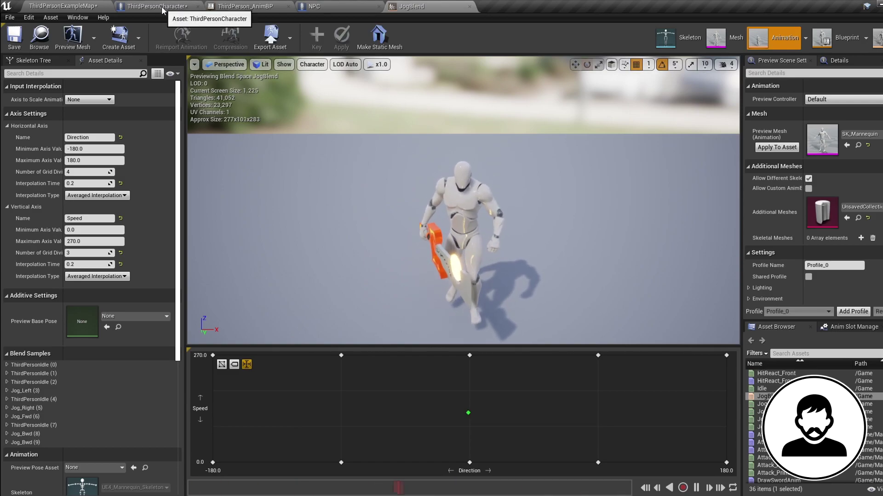
Add a Boolean variable named TargetLocked to the ThirdPersonCharacter blueprint.
{"action": "left_click", "coordinate": [153, 7]}
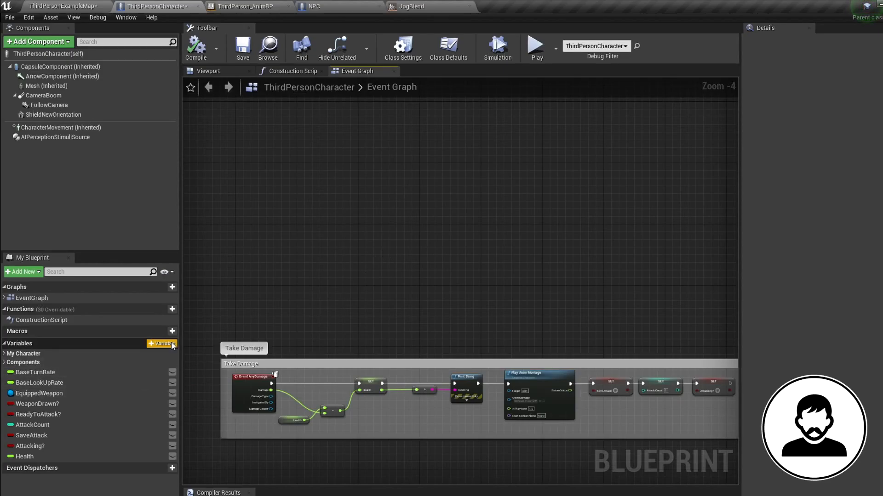
{"action": "left_click", "coordinate": [161, 344]}
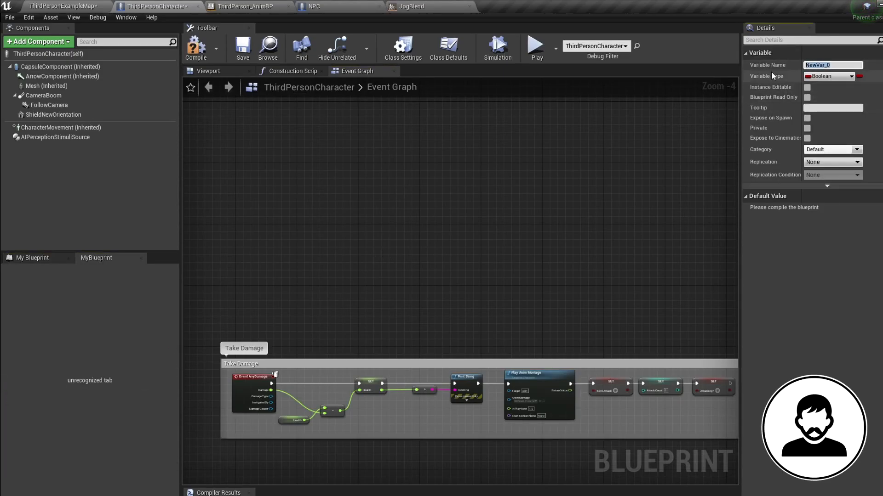
{"action": "type", "text": "TargetLocked"}
{"action": "type", "text": "tab"}
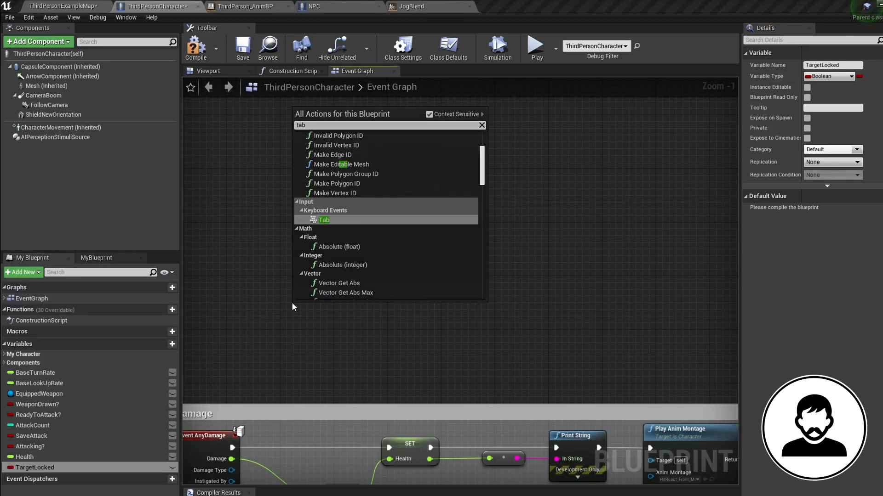
Route the Tab key through a Flip Flop that sets TargetLocked true, then false.
{"action": "left_click", "coordinate": [323, 220]}
{"action": "type", "text": "flip"}
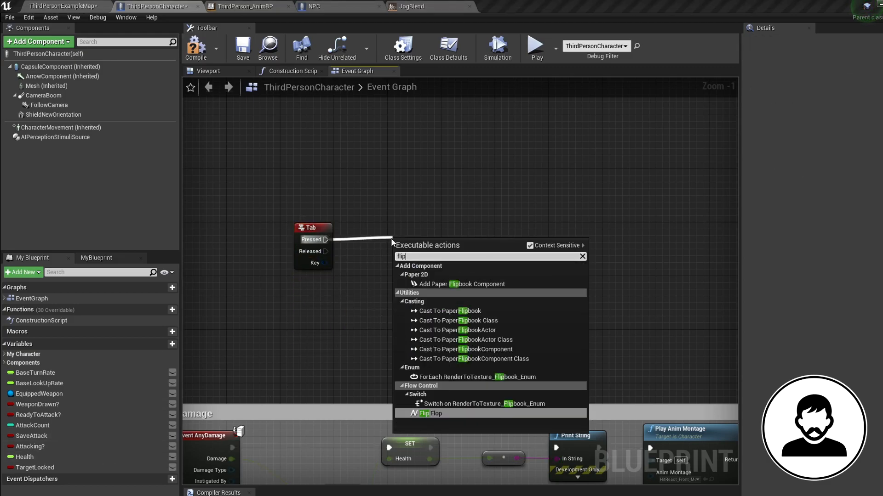
{"action": "left_click", "coordinate": [429, 413]}
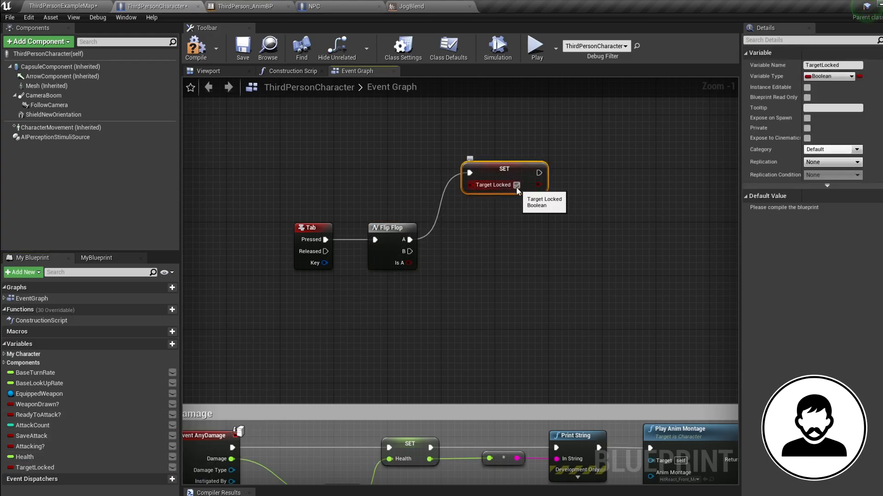
{"action": "left_click_drag", "start_coordinate": [504, 178], "coordinate": [511, 277]}
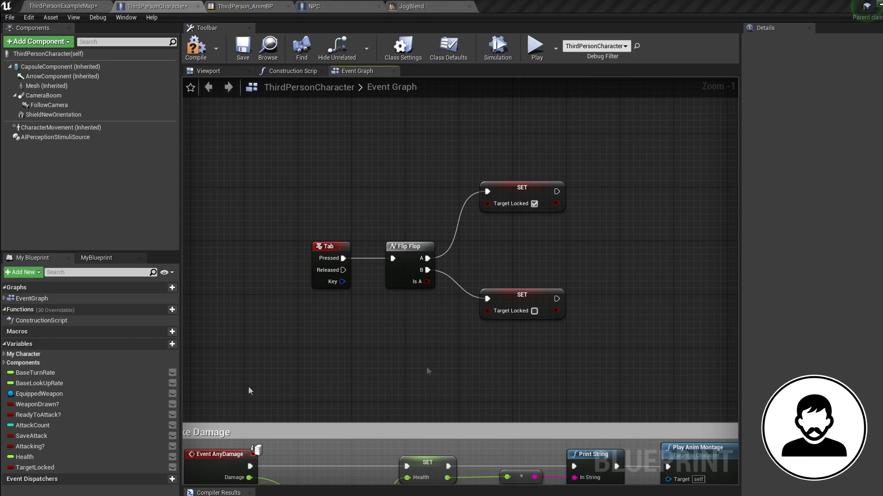
{"action": "left_click", "coordinate": [521, 216]}
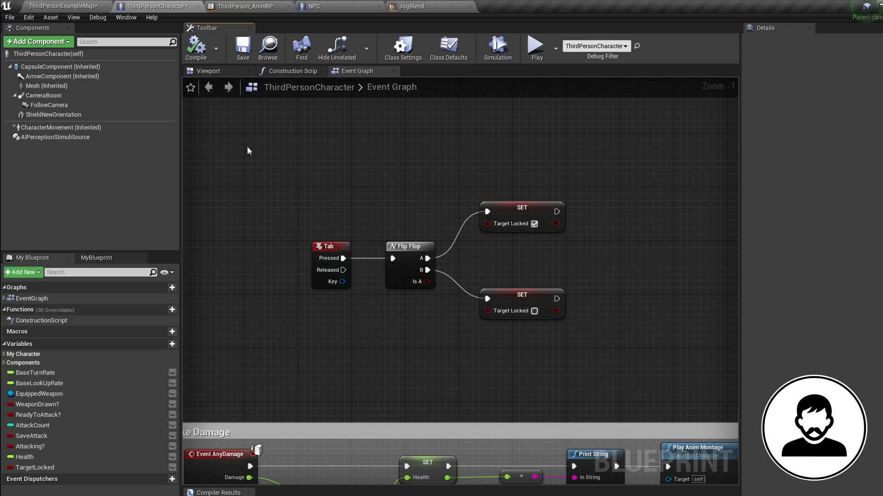
In ThirdPerson_AnimBP, promote the character's Target Locked value to a variable named TargetLocked.
{"action": "left_click", "coordinate": [247, 7]}
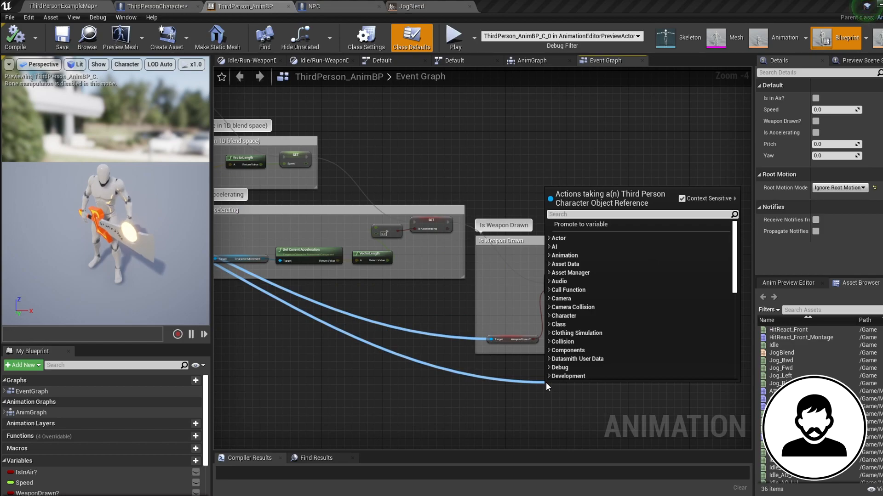
{"action": "type", "text": "target"}
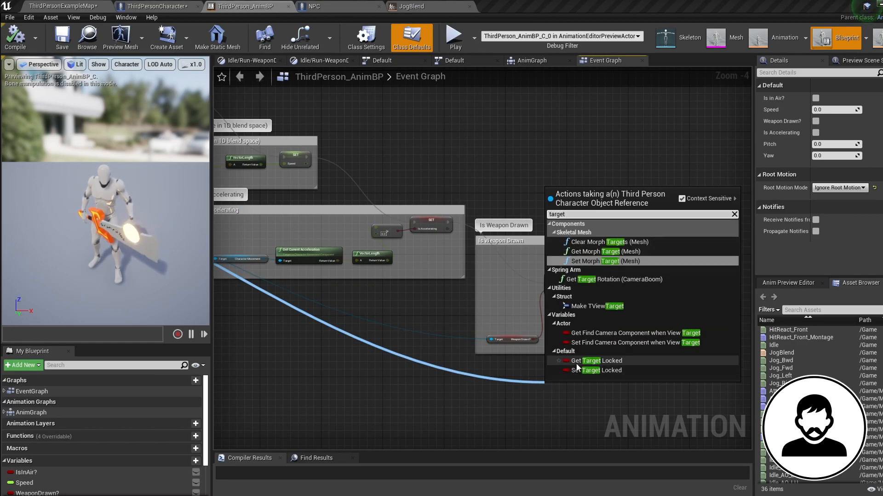
{"action": "left_click", "coordinate": [591, 361]}
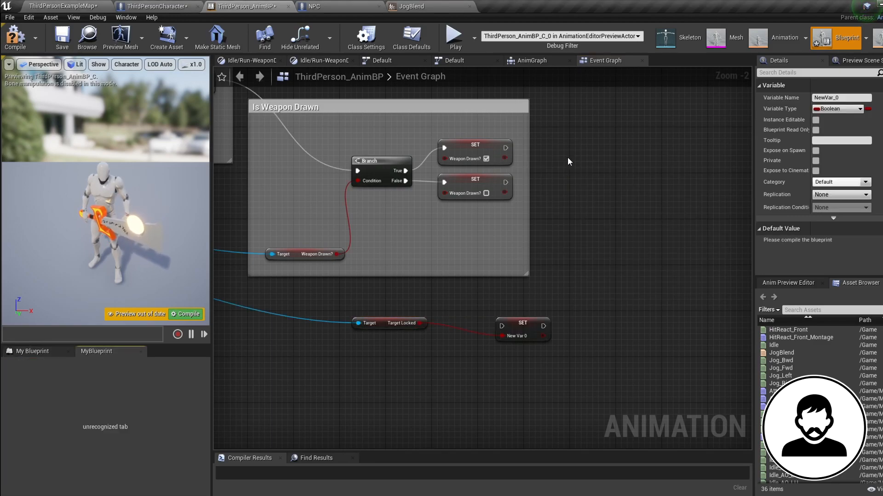
{"action": "left_click", "coordinate": [33, 351]}
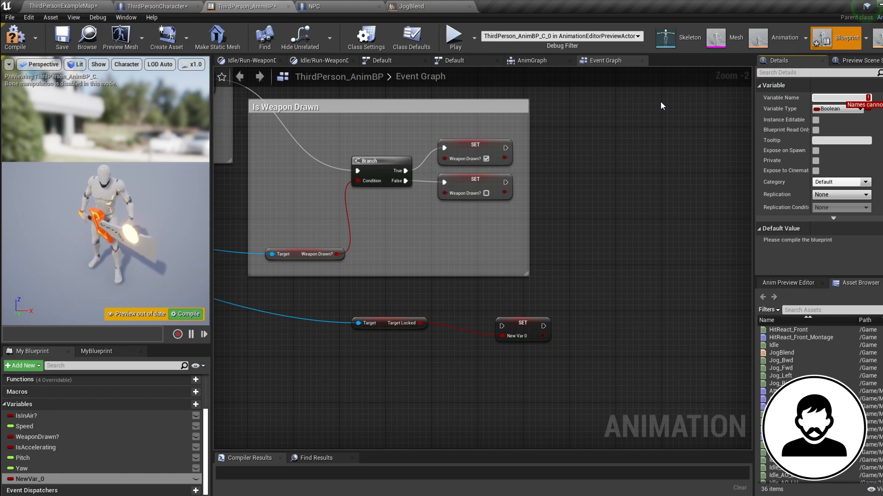
{"action": "type", "text": "TargetLocked"}
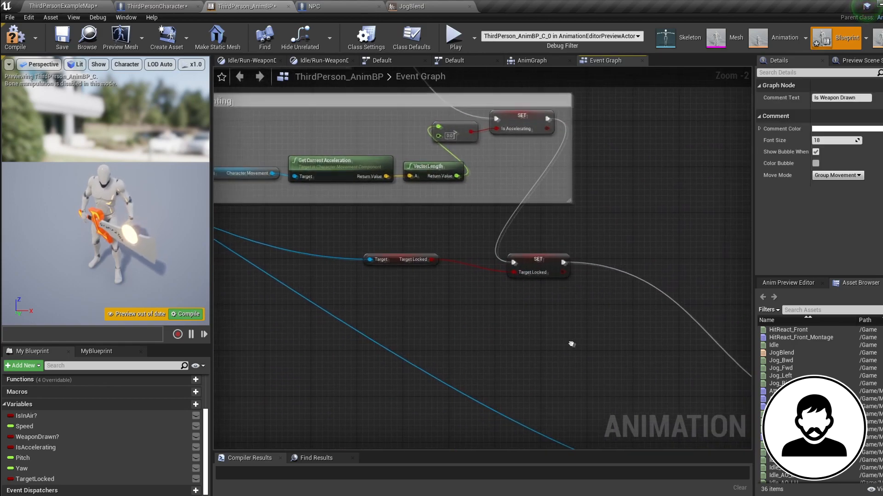
Rename the copied state Idle/RunTargetLocked and set its TargetLocked entry rule from Idle/Run.
{"action": "left_click", "coordinate": [382, 61]}
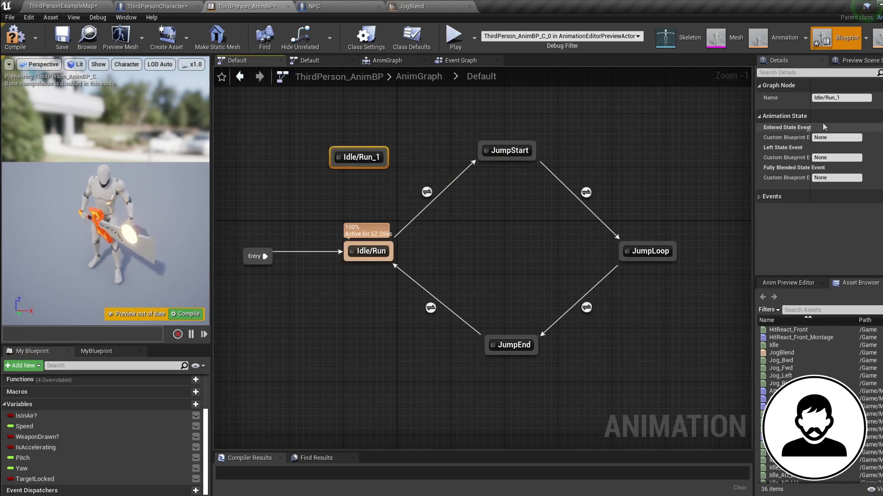
{"action": "left_click", "coordinate": [841, 97]}
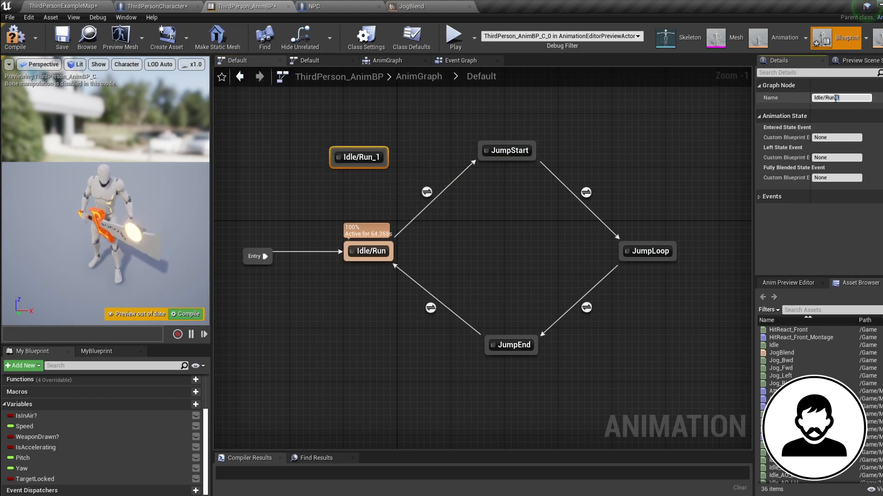
{"action": "type", "text": "TargetLocked"}
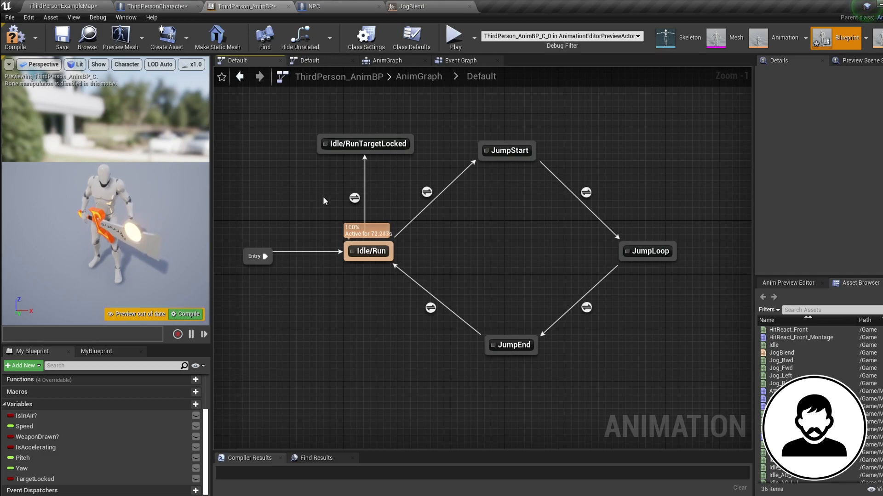
{"action": "double_click", "coordinate": [354, 197]}
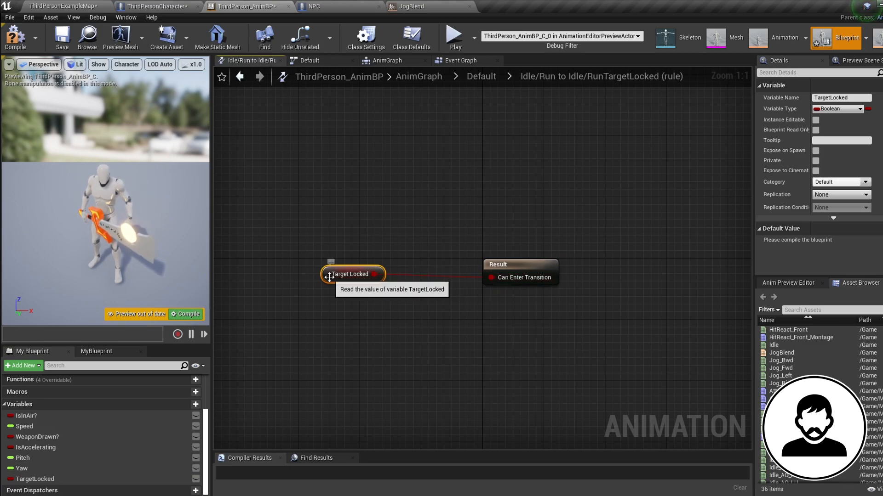
{"action": "left_click", "coordinate": [237, 77]}
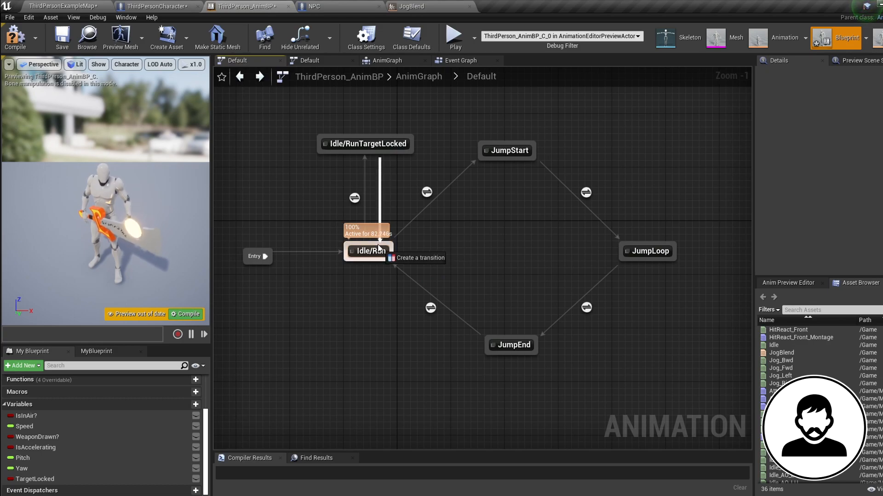
{"action": "mouse_move", "coordinate": [379, 198]}
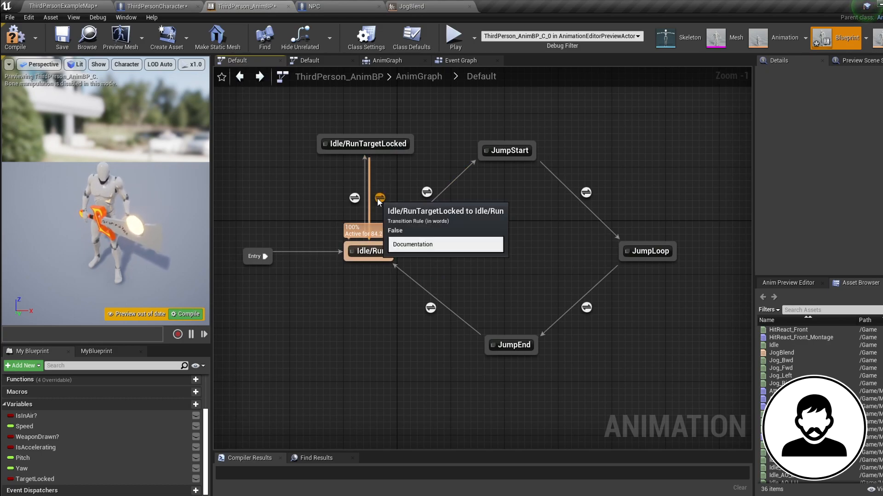
Set the return-to-Idle/Run rule and feed IsInAir into the Idle/RunTargetLocked-to-JumpStart rule.
{"action": "double_click", "coordinate": [379, 197]}
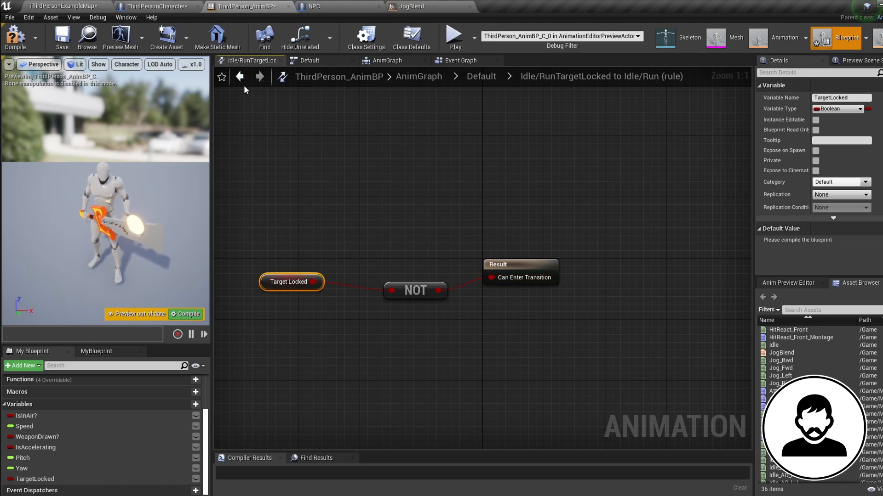
{"action": "left_click", "coordinate": [240, 76]}
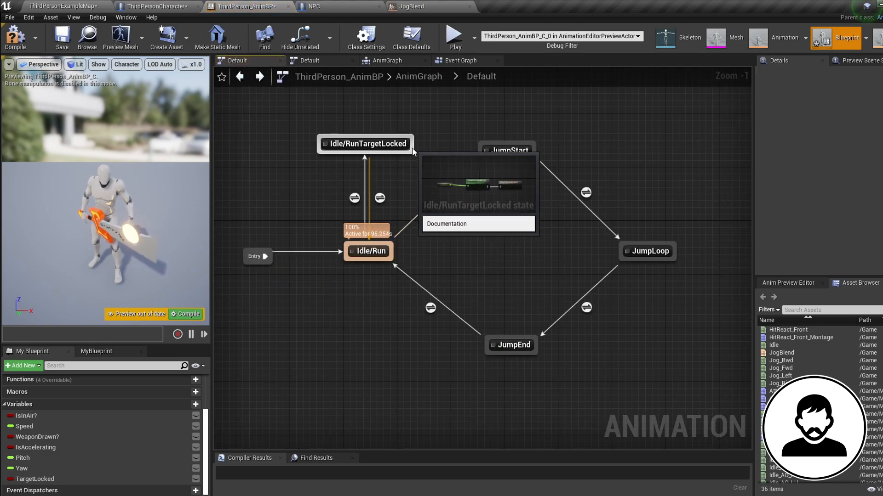
{"action": "mouse_move", "coordinate": [426, 192]}
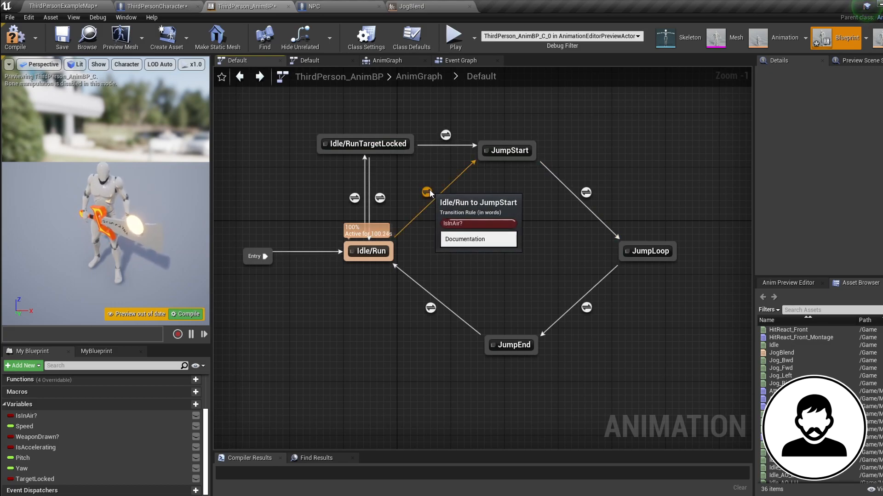
{"action": "double_click", "coordinate": [427, 189]}
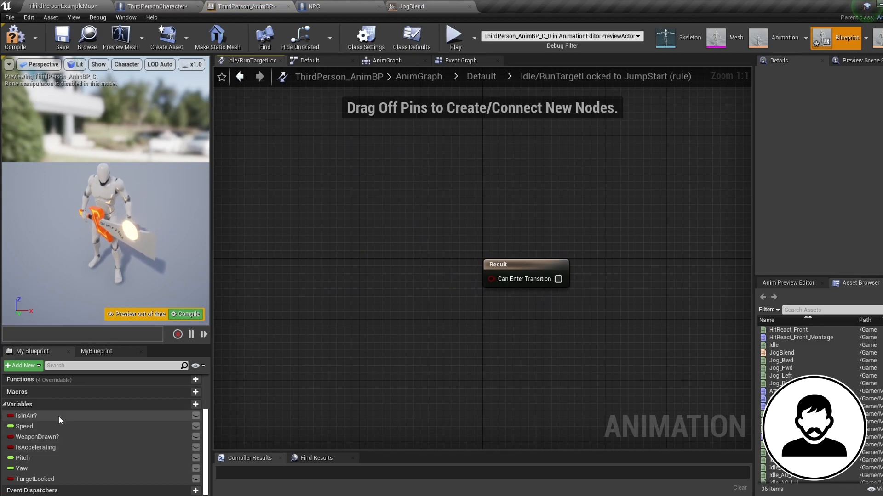
{"action": "left_click_drag", "start_coordinate": [25, 416], "coordinate": [400, 274]}
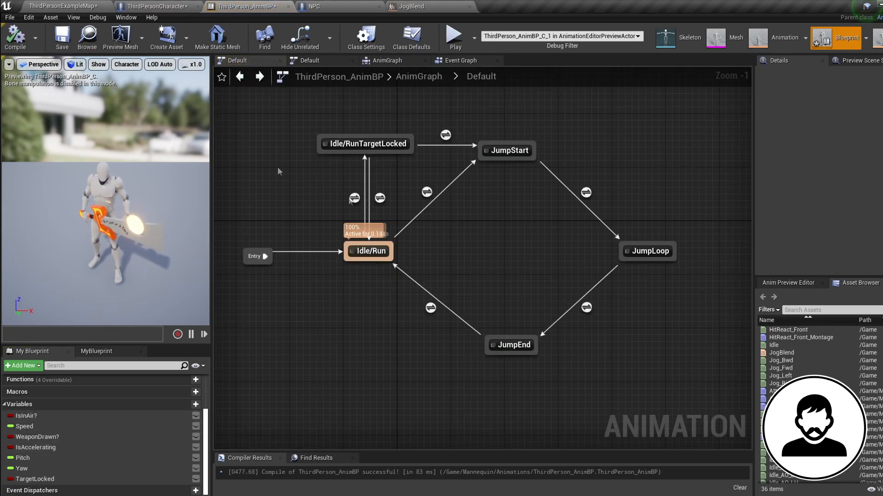
{"action": "mouse_move", "coordinate": [343, 150]}
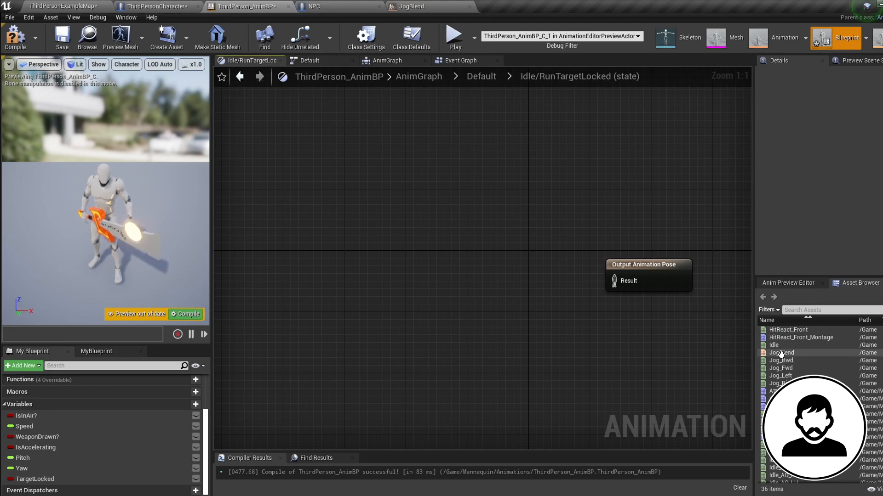
Wire JogBlend into Idle/RunTargetLocked's output pose and drive its Speed pin with Speed.
{"action": "left_click_drag", "start_coordinate": [781, 353], "coordinate": [476, 291]}
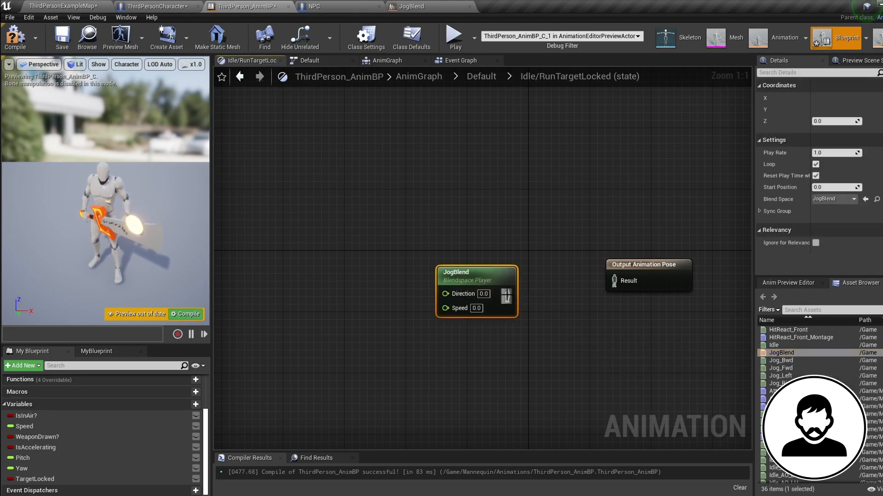
{"action": "left_click_drag", "start_coordinate": [477, 272], "coordinate": [530, 256]}
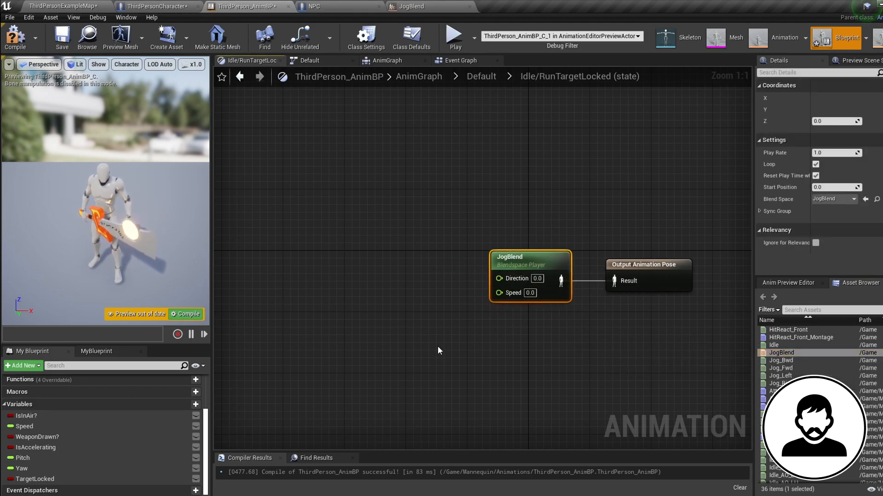
{"action": "left_click", "coordinate": [20, 426]}
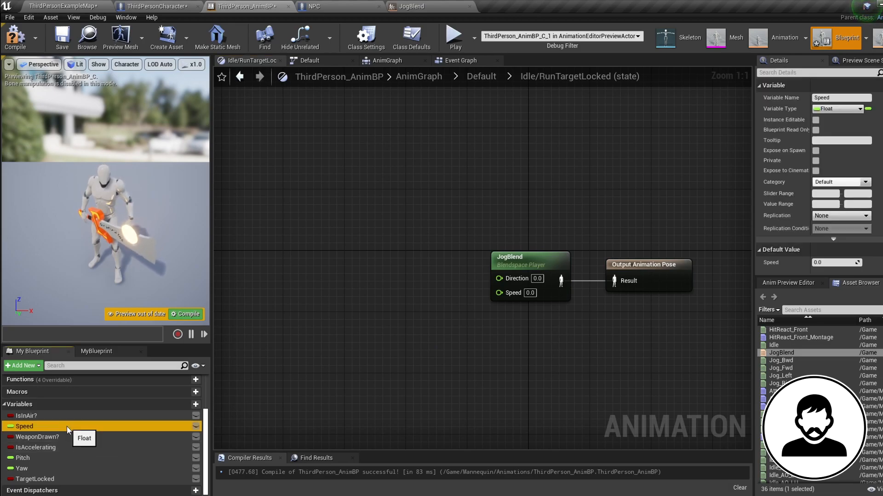
{"action": "left_click_drag", "start_coordinate": [24, 426], "coordinate": [428, 304]}
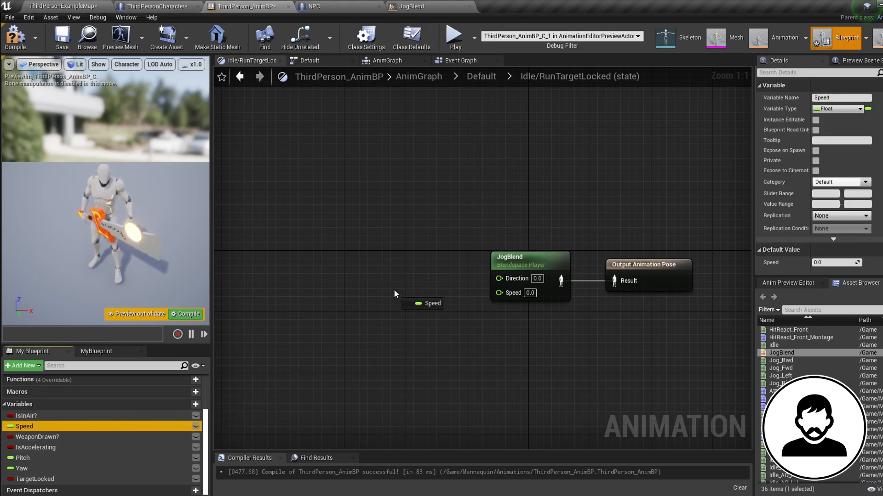
{"action": "left_click_drag", "start_coordinate": [442, 303], "coordinate": [497, 293]}
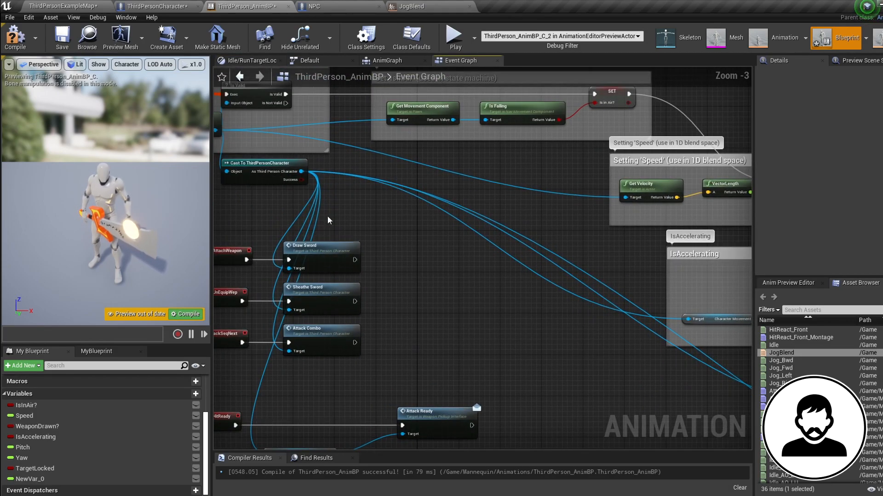
Feed GetActorRotation and Get Velocity into Calculate Direction and promote the result to Direction.
{"action": "type", "text": "get ac"}
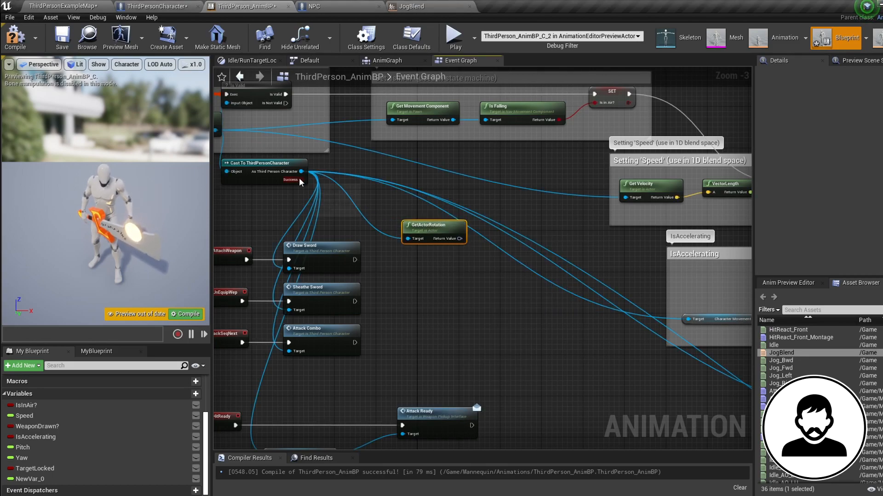
{"action": "type", "text": "get ve"}
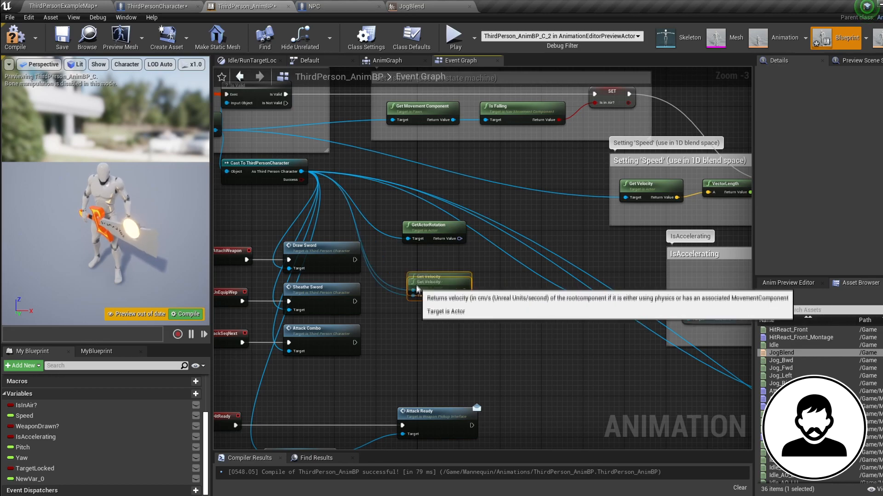
{"action": "left_click_drag", "start_coordinate": [456, 281], "coordinate": [510, 264]}
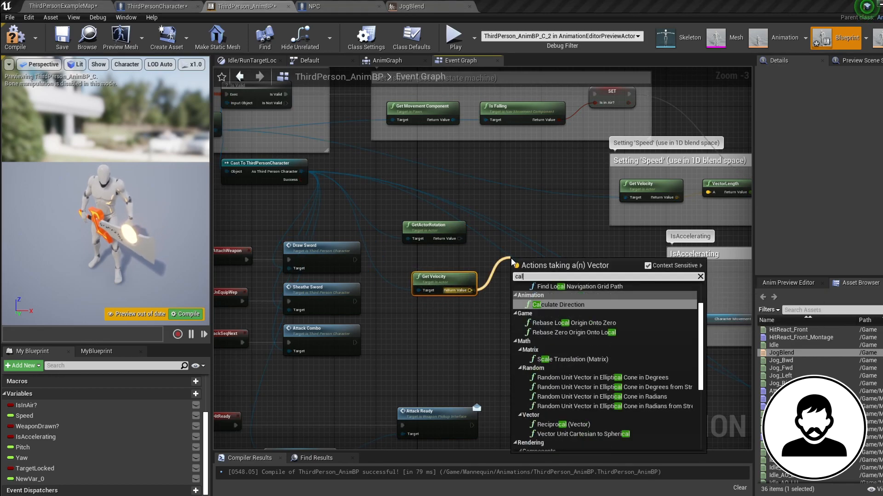
{"action": "left_click", "coordinate": [558, 305]}
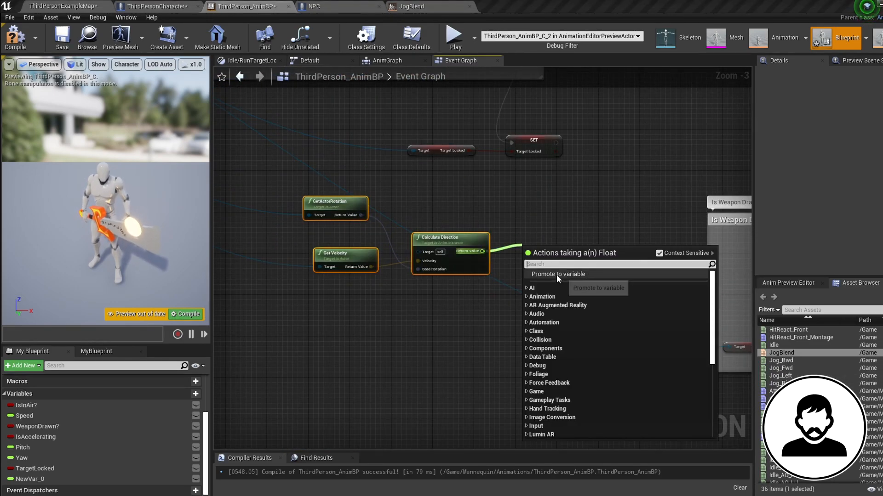
{"action": "left_click", "coordinate": [557, 274]}
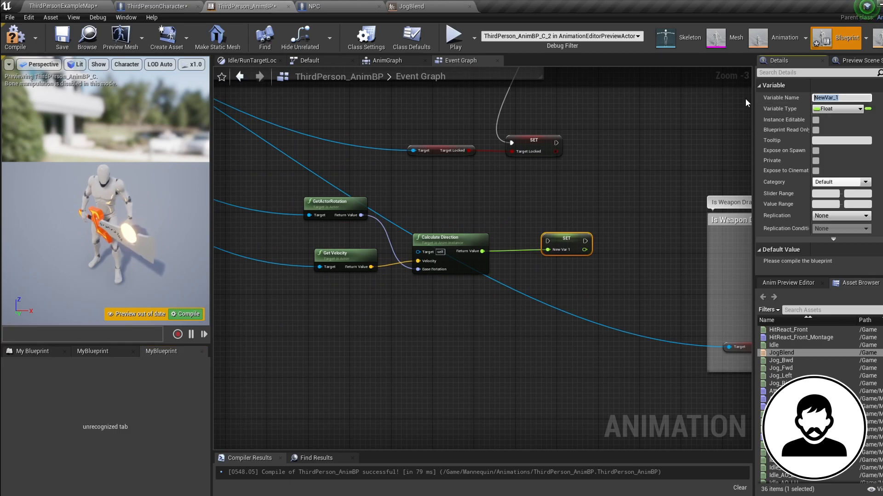
{"action": "type", "text": "Direction"}
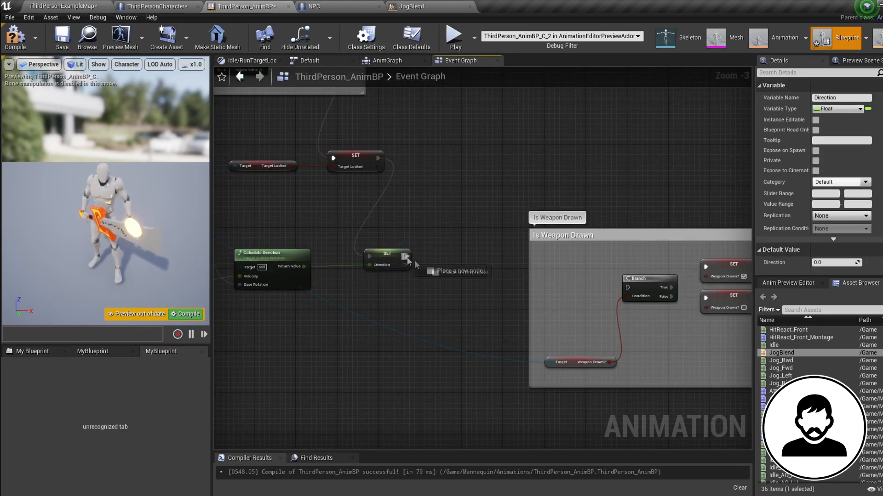
Connect the Direction variable to JogBlend's Direction pin inside Idle/RunTargetLocked.
{"action": "left_click", "coordinate": [384, 61]}
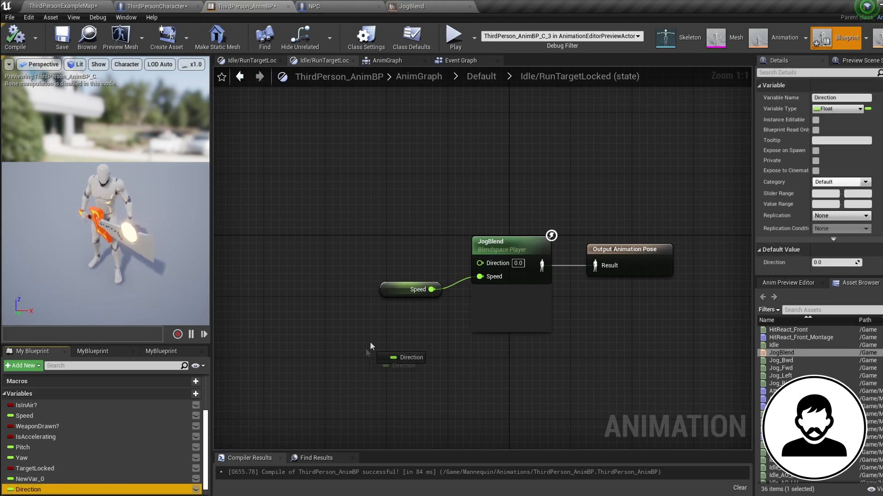
{"action": "left_click_drag", "start_coordinate": [411, 356], "coordinate": [404, 266]}
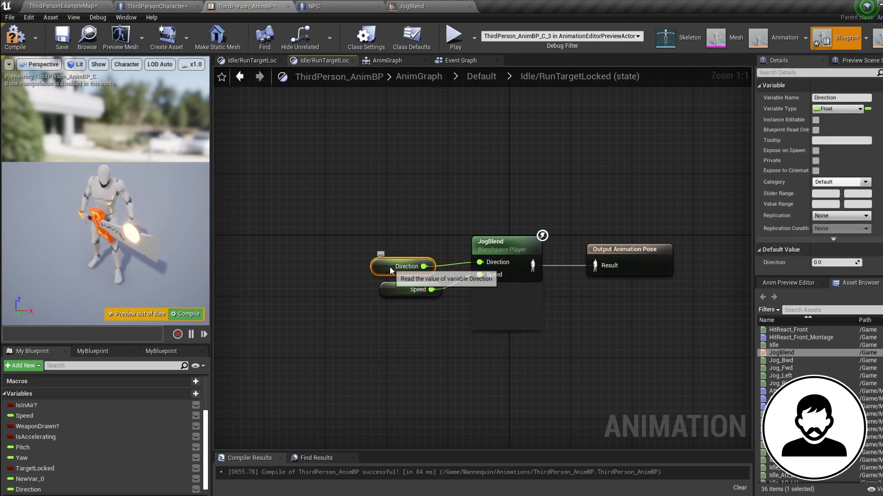
{"action": "left_click", "coordinate": [240, 77]}
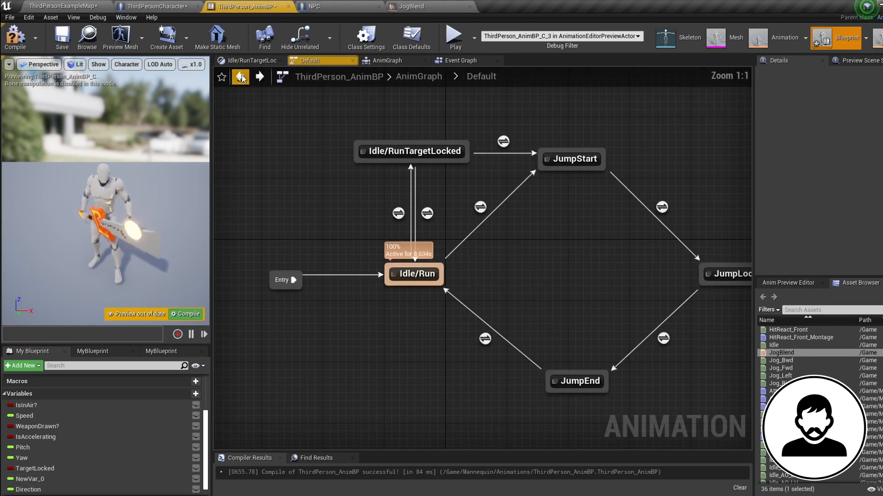
View the ThirdPersonCharacter event graph, then return to the animation blueprint's state machine.
{"action": "left_click", "coordinate": [138, 7]}
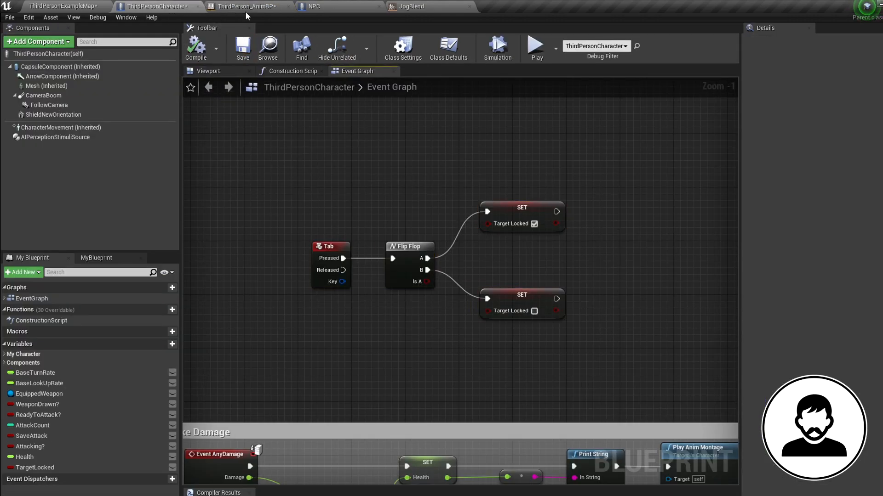
{"action": "left_click", "coordinate": [248, 6]}
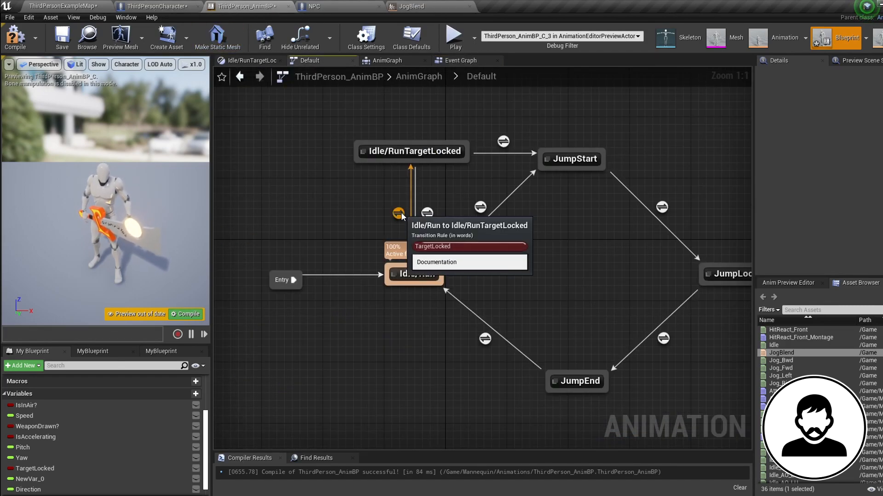
{"action": "mouse_move", "coordinate": [433, 217]}
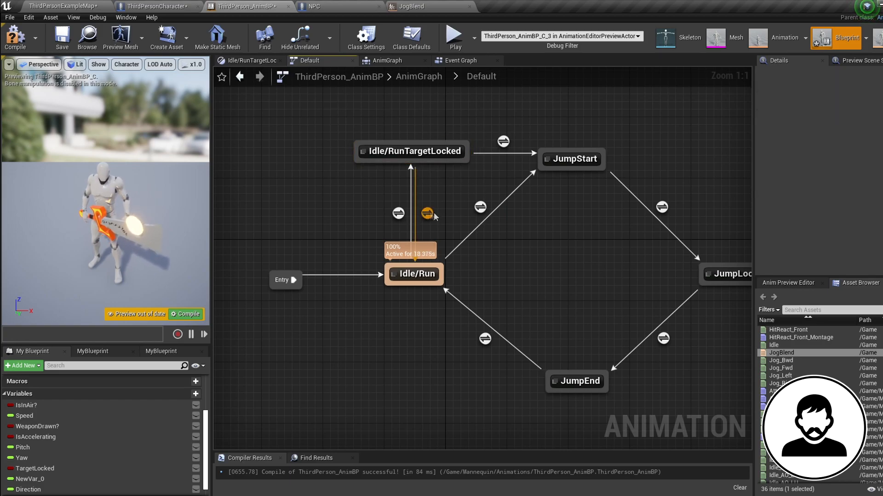
{"action": "mouse_move", "coordinate": [428, 214]}
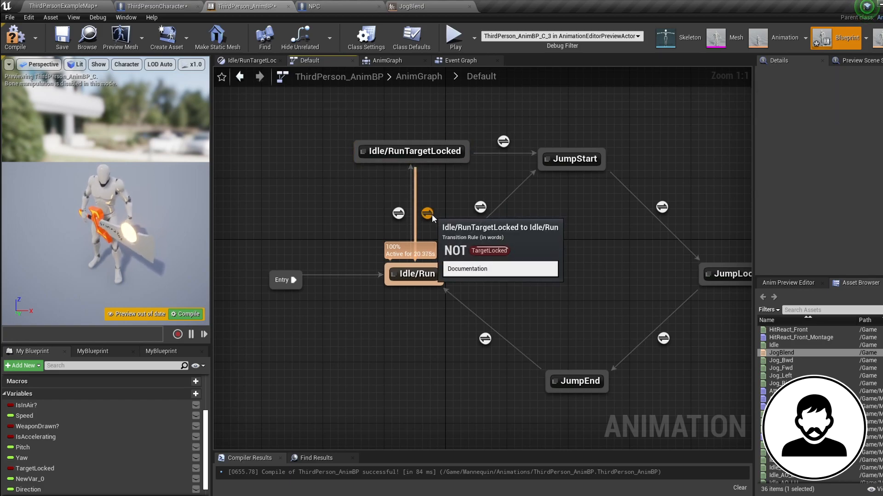
{"action": "mouse_move", "coordinate": [443, 228]}
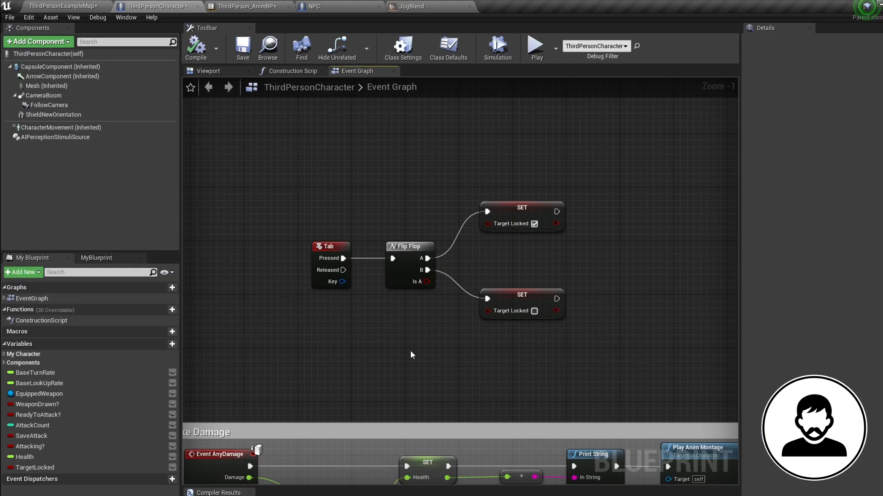
Delete the Flip Flop and both TargetLocked setters, and place a TargetLocked getter.
{"action": "scroll", "scroll_direction": "down", "scroll_amount": 3}
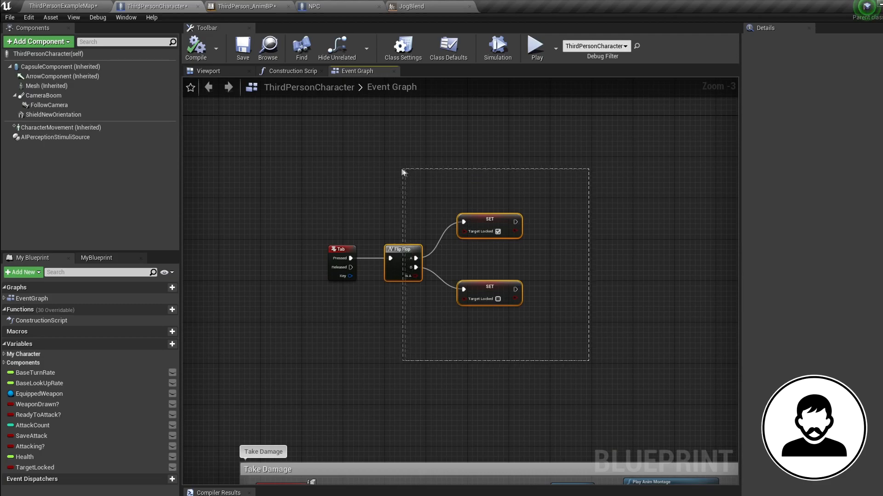
{"action": "key", "text": "Delete"}
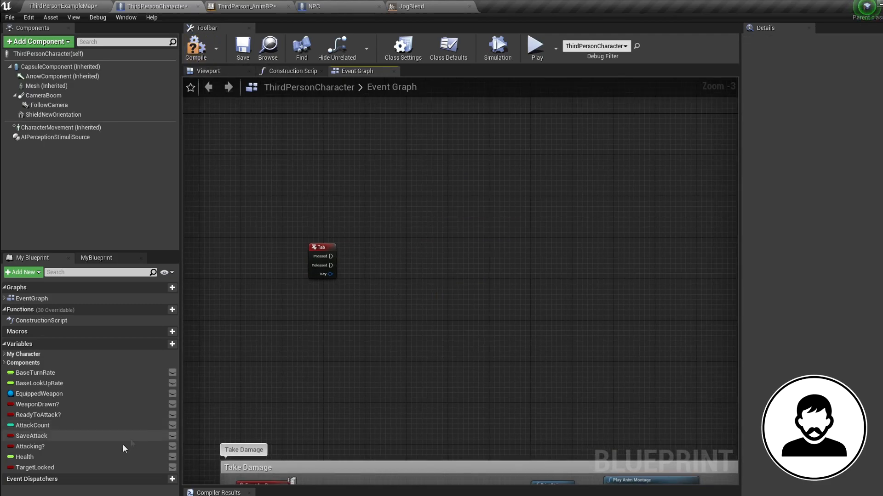
{"action": "left_click_drag", "start_coordinate": [35, 467], "coordinate": [370, 294]}
{"action": "type", "text": "sphere"}
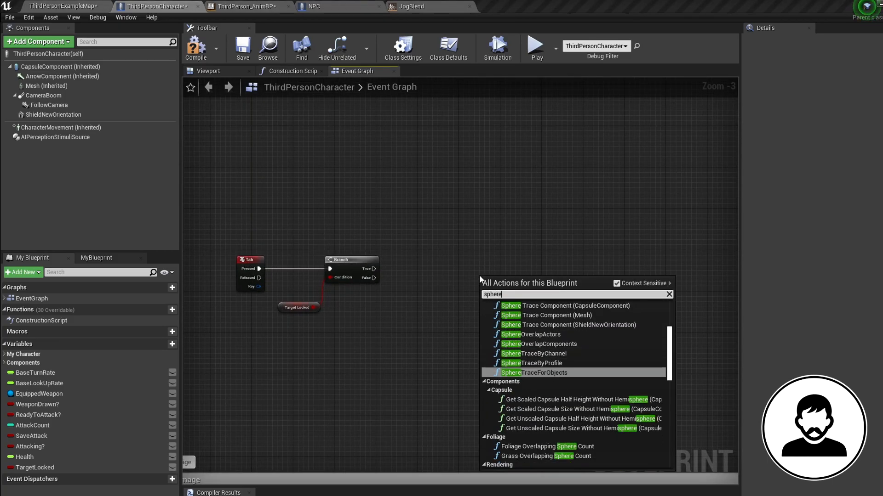
Add a SphereTraceForObjects on the Branch False path, starting at GetActorLocation.
{"action": "left_click", "coordinate": [534, 372]}
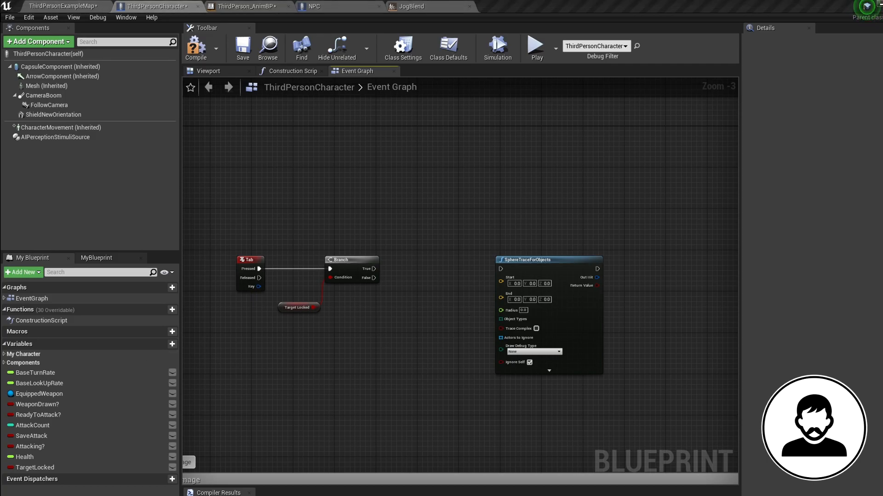
{"action": "mouse_move", "coordinate": [434, 369]}
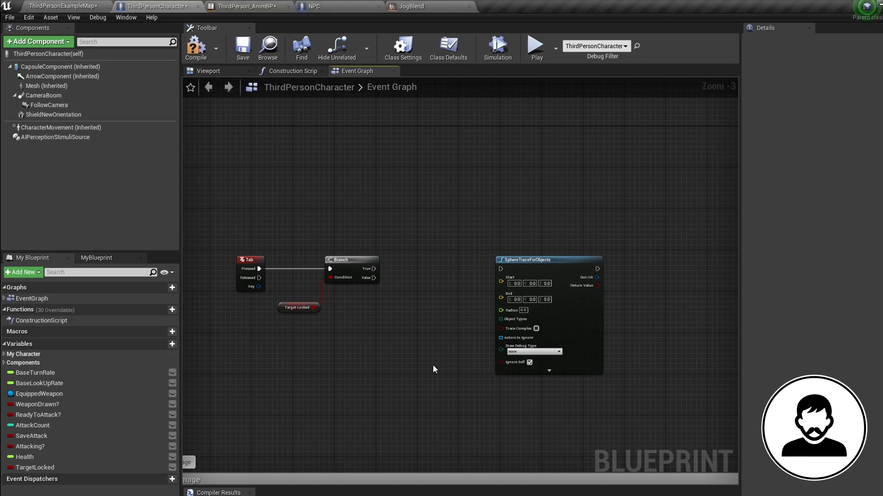
{"action": "left_click_drag", "start_coordinate": [376, 278], "coordinate": [500, 268]}
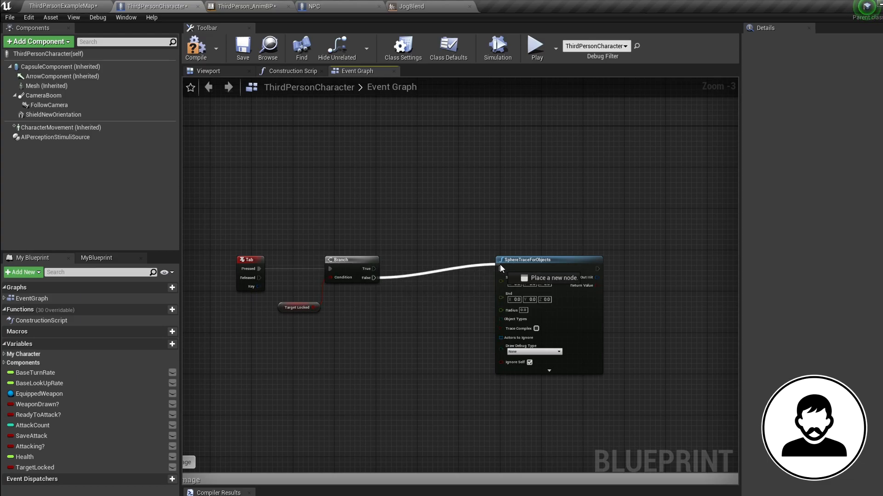
{"action": "type", "text": "get actor loca"}
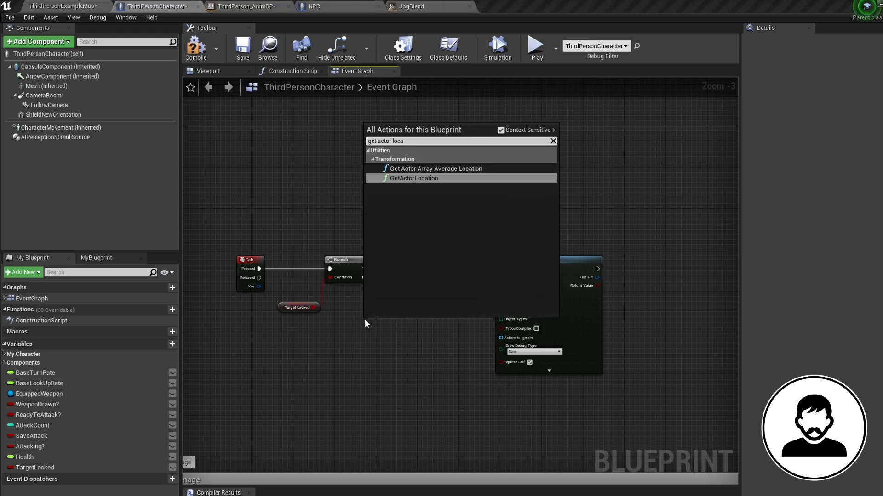
{"action": "left_click", "coordinate": [413, 178]}
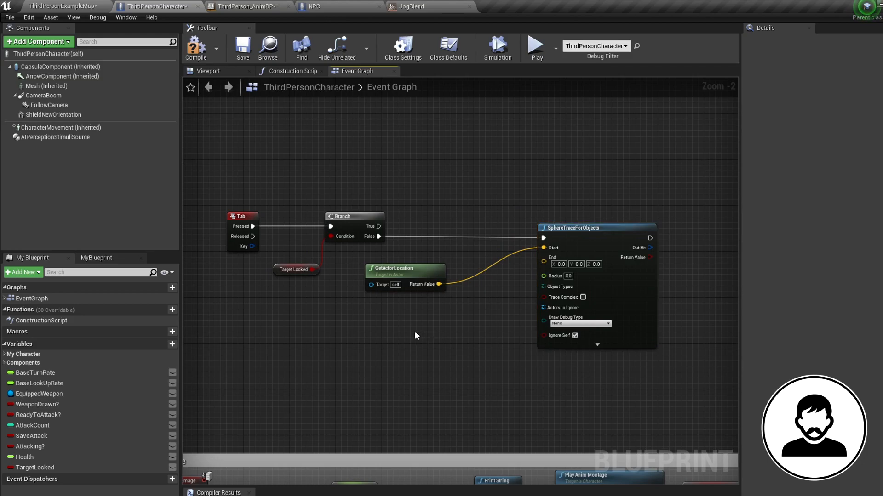
Set the trace End to actor location plus FollowCamera forward vector times 1000.0.
{"action": "left_click", "coordinate": [35, 96]}
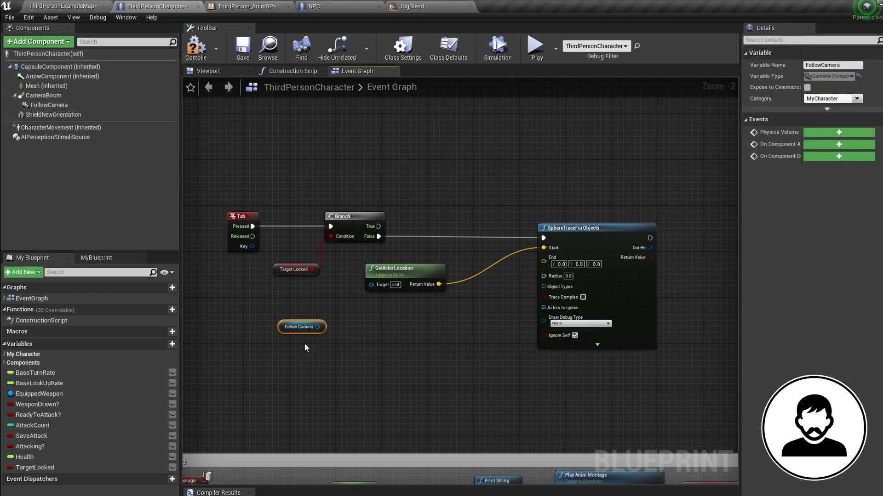
{"action": "left_click_drag", "start_coordinate": [323, 327], "coordinate": [349, 331]}
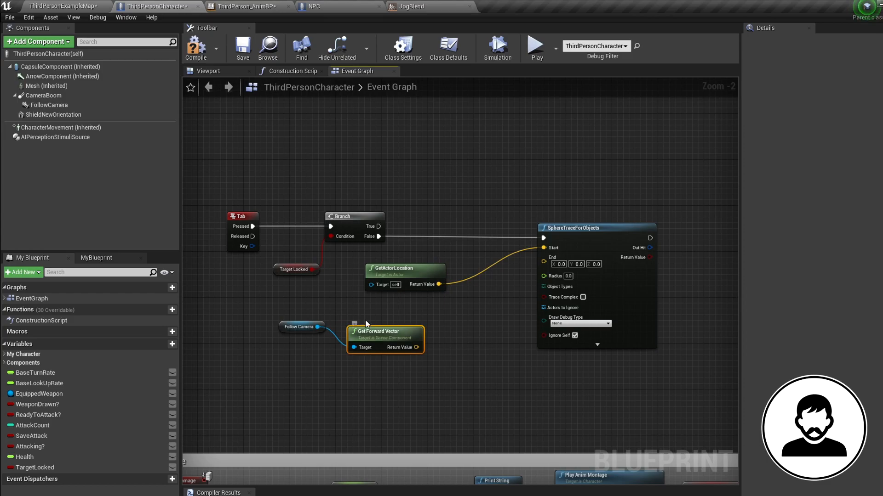
{"action": "left_click_drag", "start_coordinate": [415, 331], "coordinate": [433, 338]}
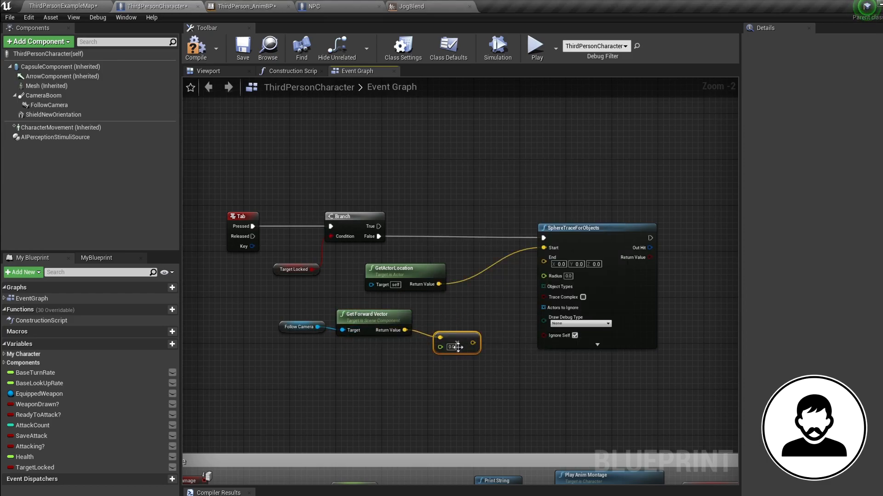
{"action": "type", "text": "1000.0"}
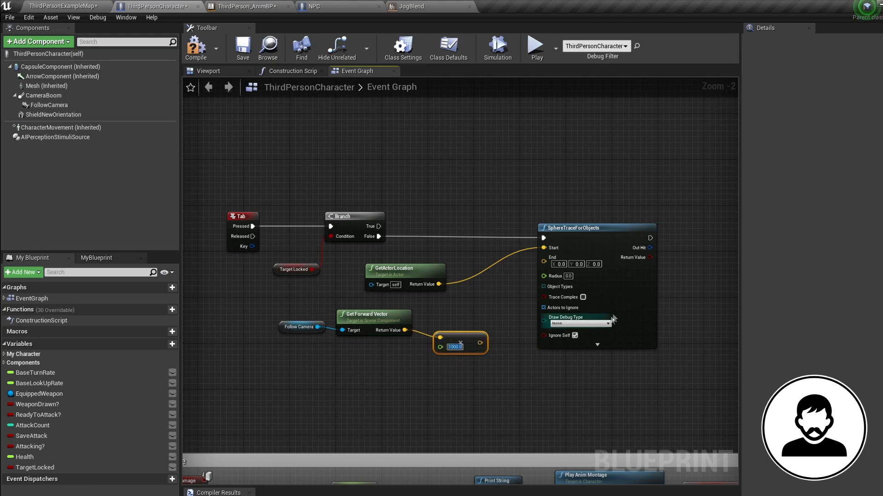
{"action": "left_click_drag", "start_coordinate": [481, 343], "coordinate": [512, 316]}
{"action": "type", "text": "+"}
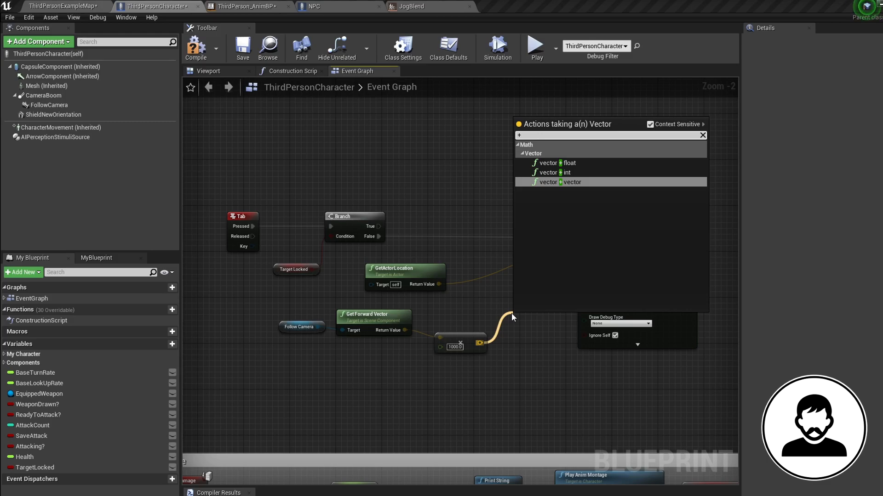
{"action": "left_click", "coordinate": [555, 182]}
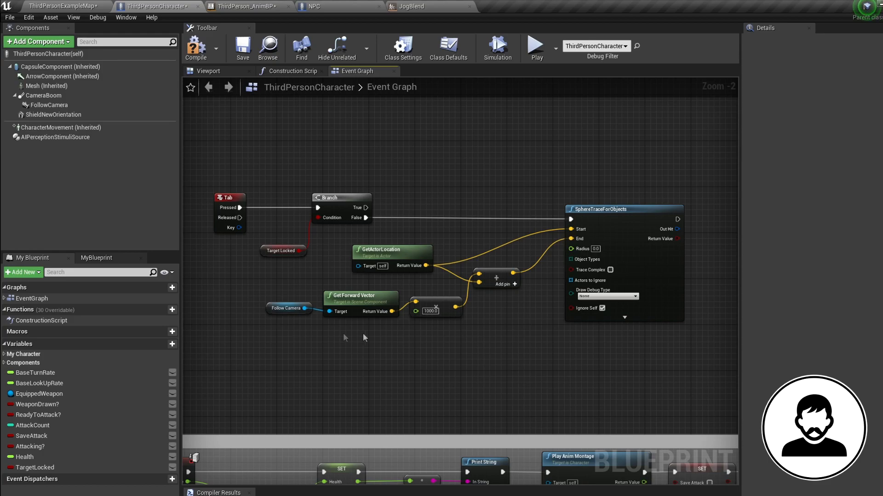
{"action": "mouse_move", "coordinate": [473, 350]}
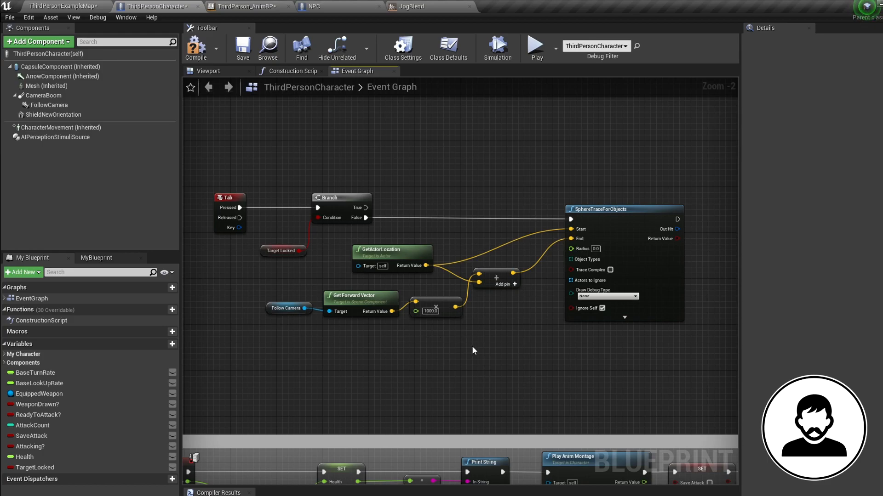
{"action": "mouse_move", "coordinate": [457, 357]}
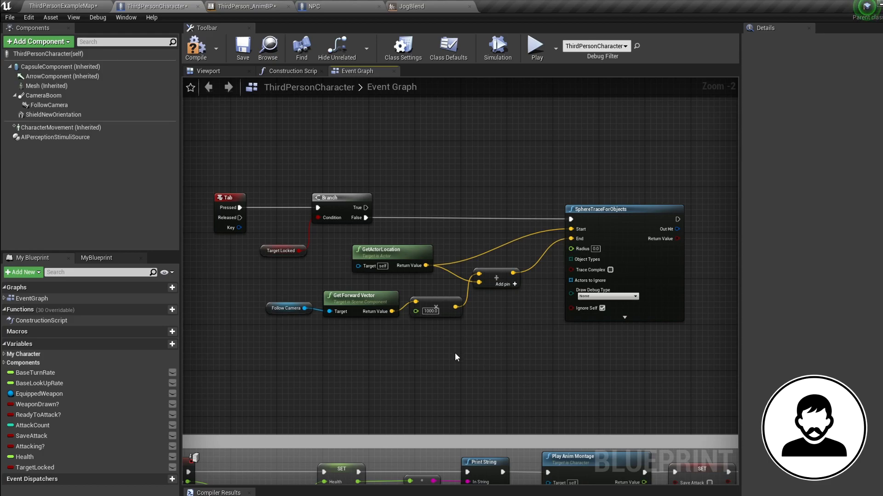
{"action": "mouse_move", "coordinate": [476, 358]}
{"action": "type", "text": "30"}
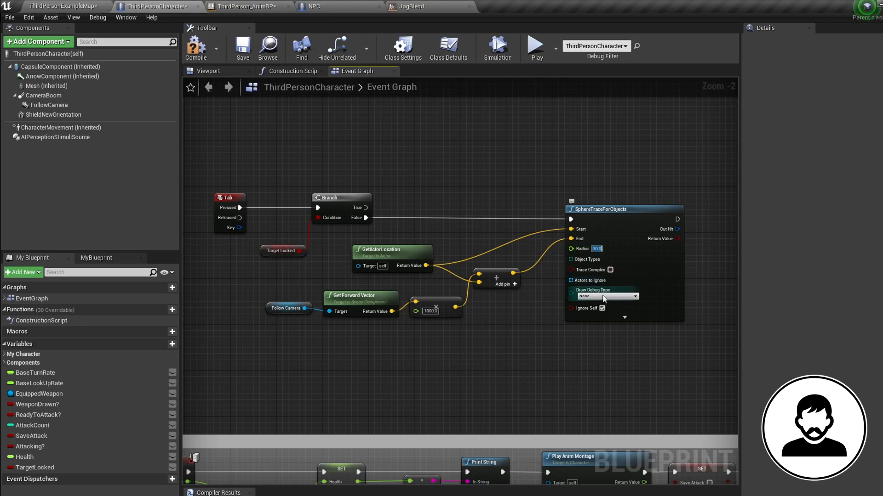
Set the trace's Draw Debug Type to Persistent and switch to the running level.
{"action": "left_click", "coordinate": [607, 296]}
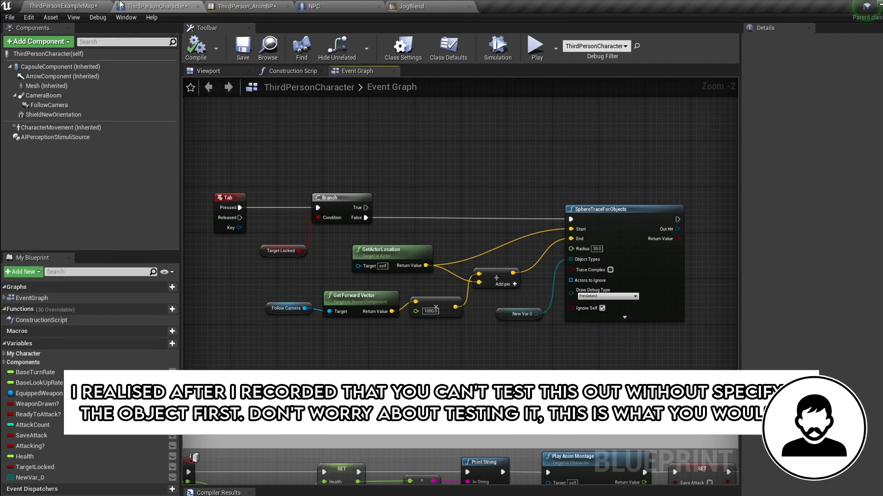
{"action": "left_click", "coordinate": [60, 7]}
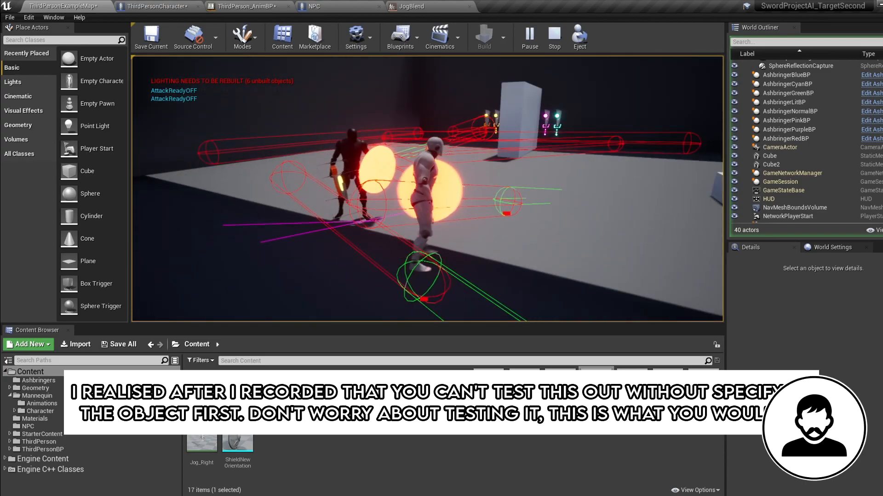
{"action": "left_click", "coordinate": [133, 6]}
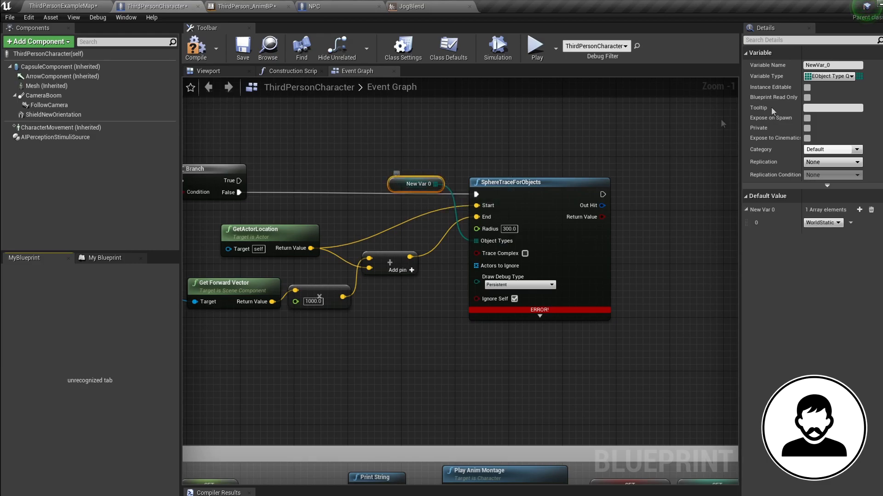
Rename NewVar_0 to TargetType, add then remove an array entry, and pick its object type.
{"action": "type", "text": "TargetType"}
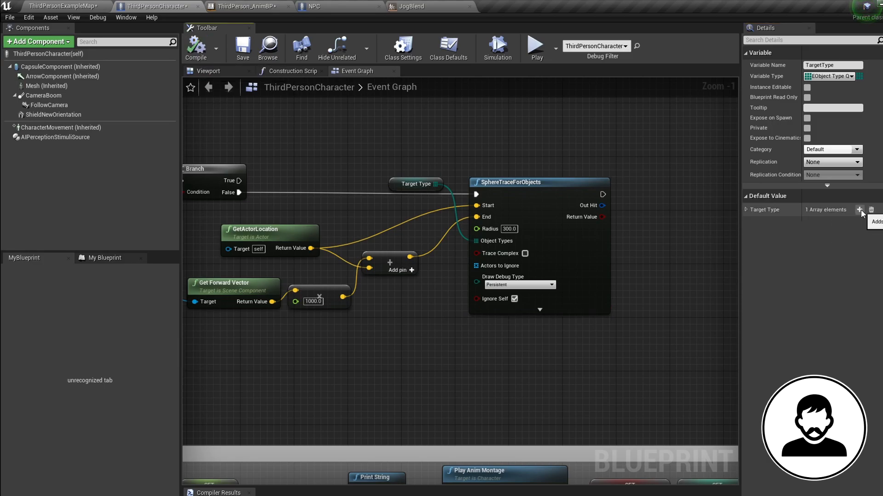
{"action": "left_click", "coordinate": [859, 209]}
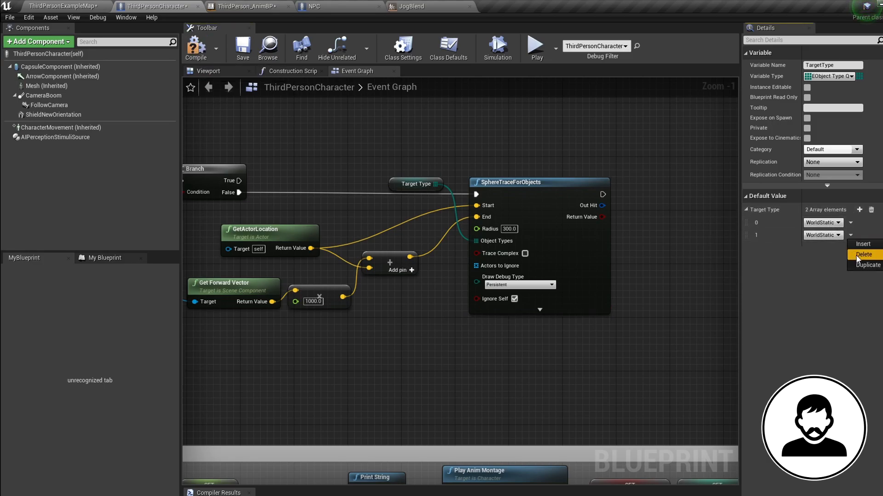
{"action": "left_click", "coordinate": [864, 255]}
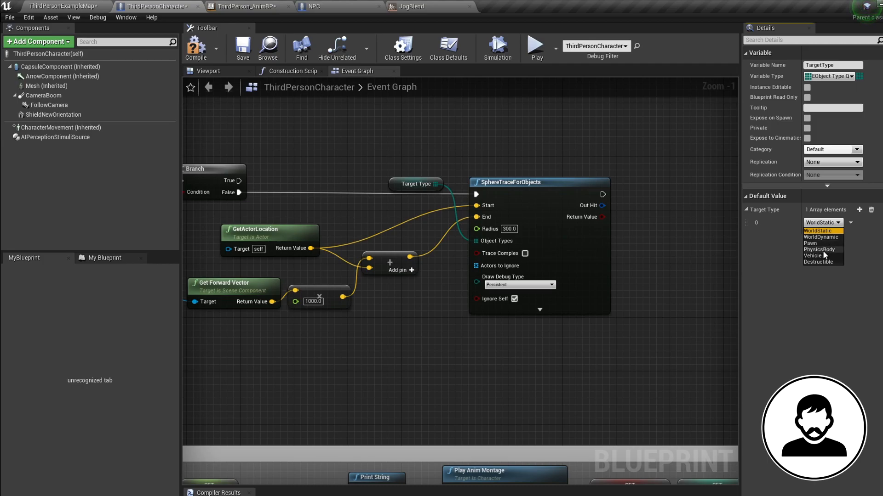
{"action": "left_click", "coordinate": [818, 250]}
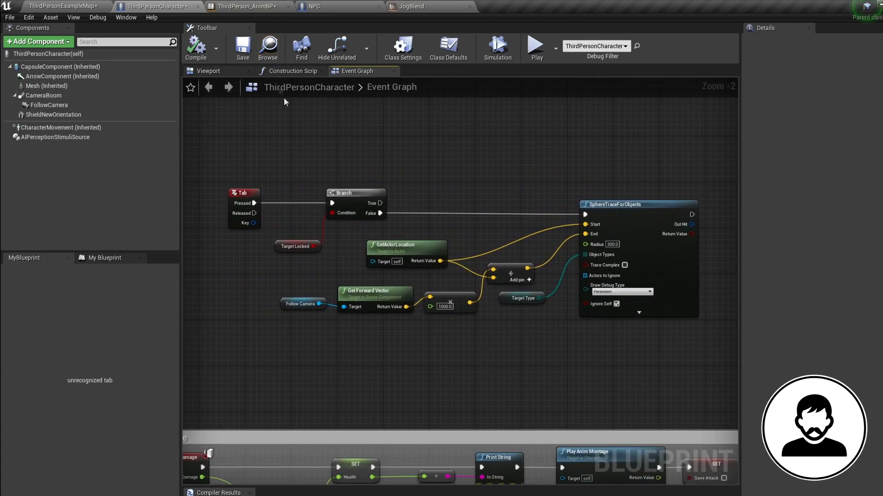
{"action": "mouse_move", "coordinate": [316, 146]}
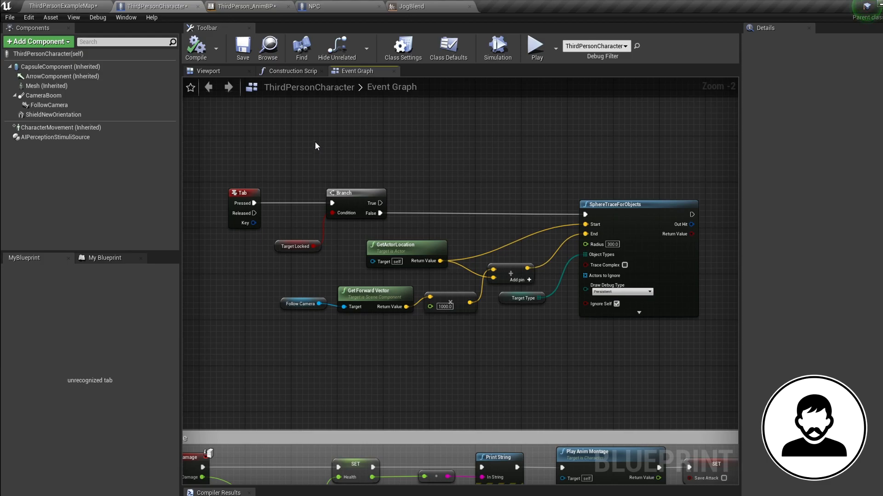
Open the NPC blueprint Viewport, select Mesh (Inherited) and scroll to its Collision settings.
{"action": "left_click", "coordinate": [317, 7]}
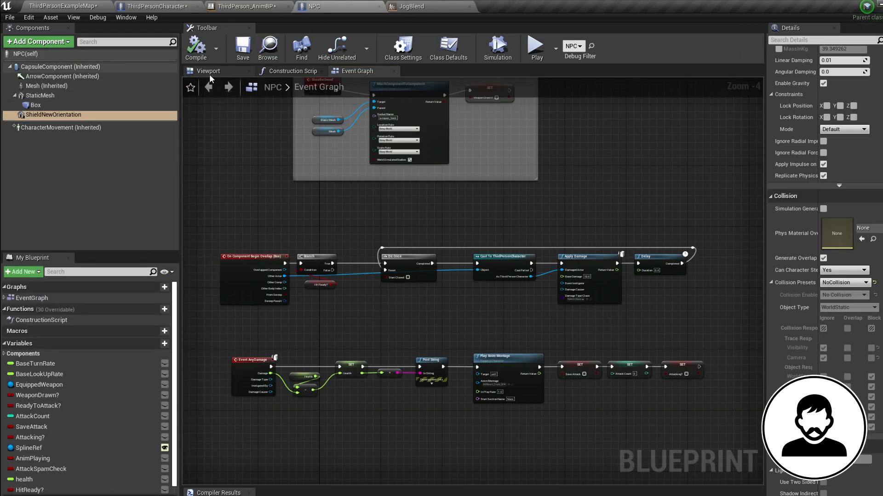
{"action": "left_click", "coordinate": [207, 70]}
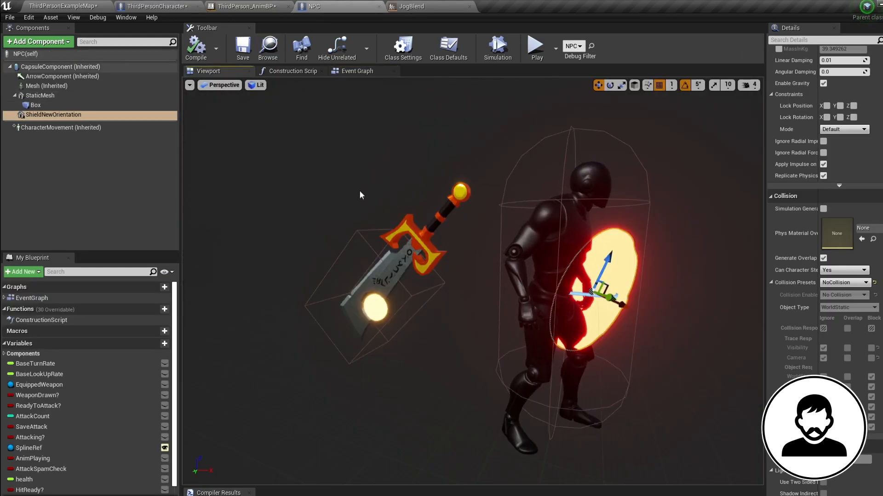
{"action": "left_click", "coordinate": [41, 86]}
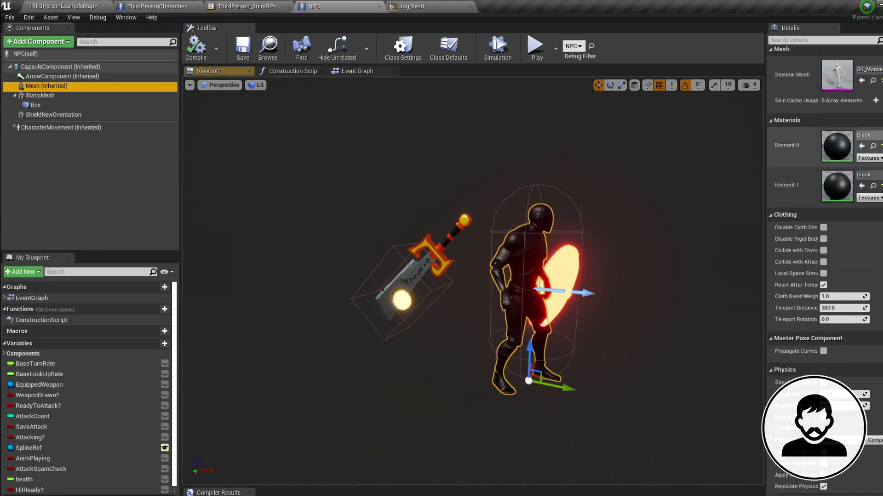
{"action": "scroll", "scroll_direction": "down", "scroll_amount": 3}
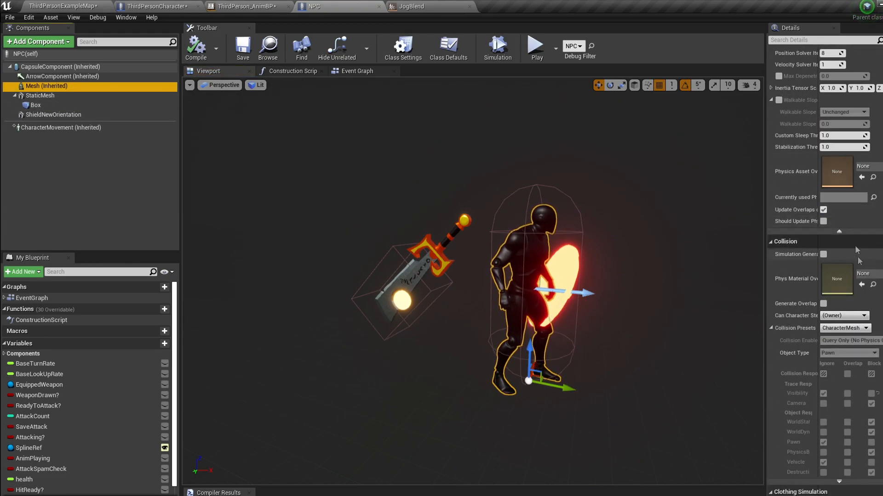
{"action": "left_click", "coordinate": [866, 328]}
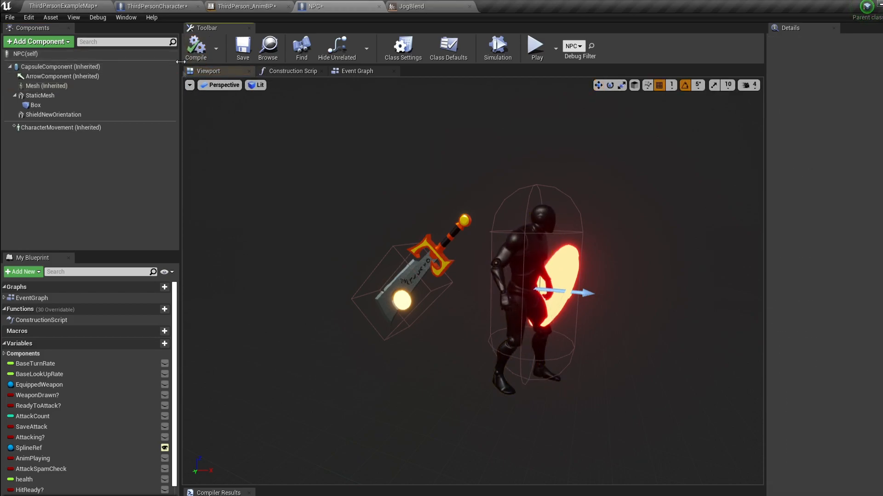
Break the sphere trace's Out Hit into a Break Hit Result node.
{"action": "left_click", "coordinate": [142, 6]}
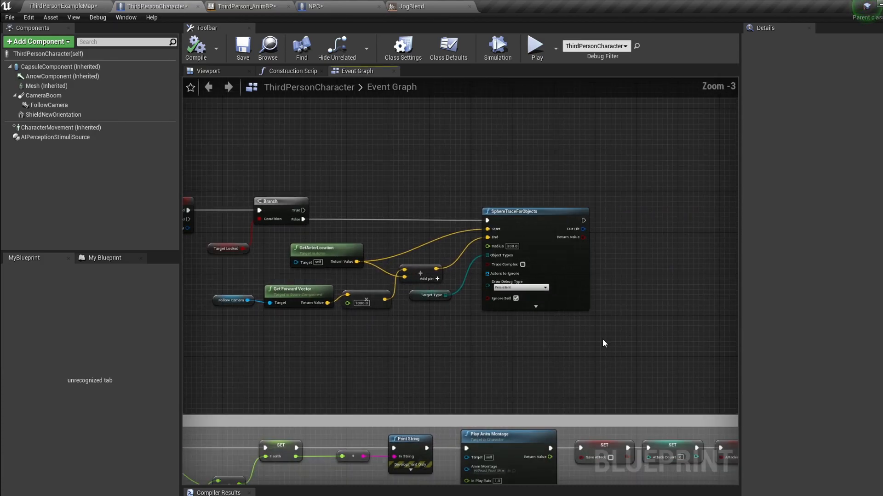
{"action": "left_click_drag", "start_coordinate": [589, 229], "coordinate": [459, 313]}
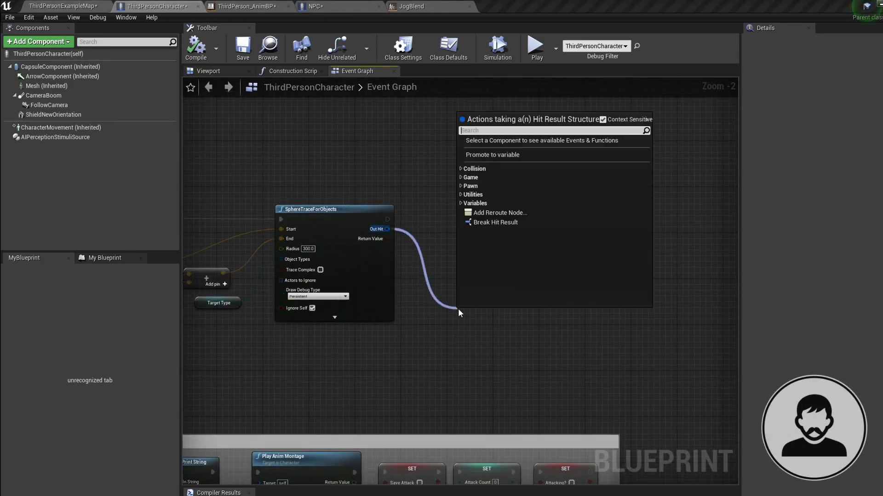
{"action": "left_click", "coordinate": [496, 222]}
{"action": "type", "text": "isvalid"}
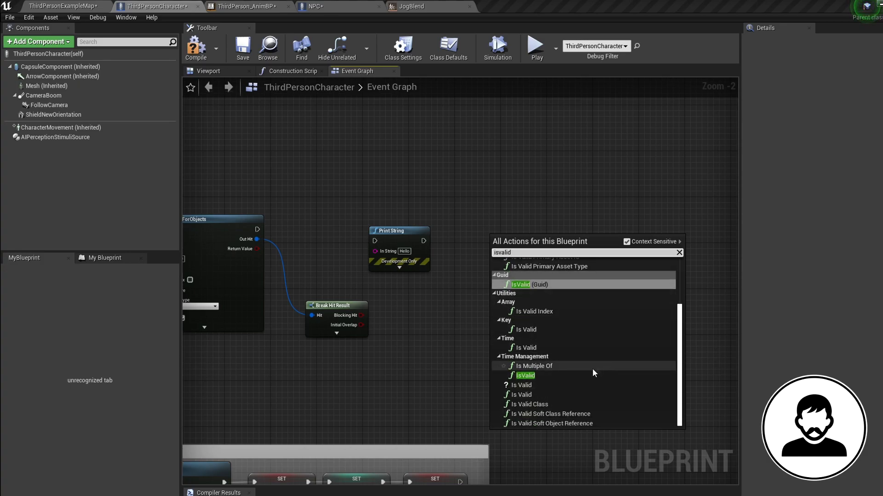
Add an Is Valid check on Hit Actor and rearrange Print String and Get Display Name.
{"action": "left_click", "coordinate": [524, 376]}
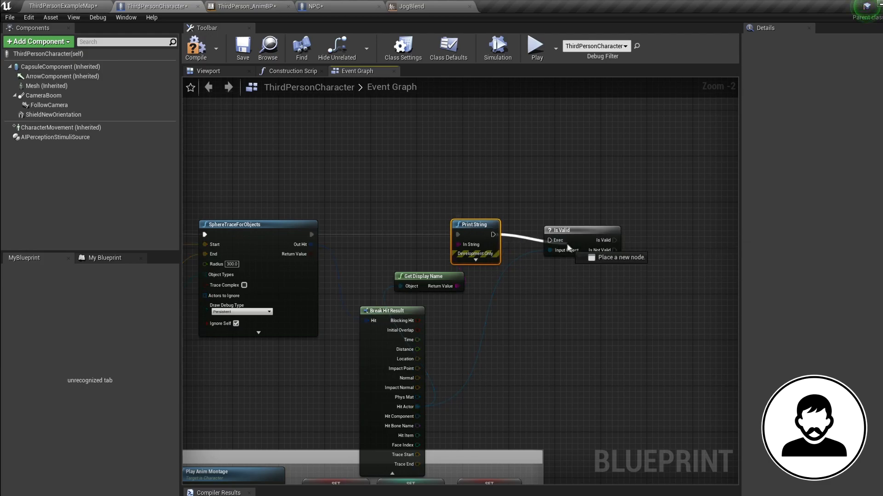
{"action": "left_click", "coordinate": [577, 287]}
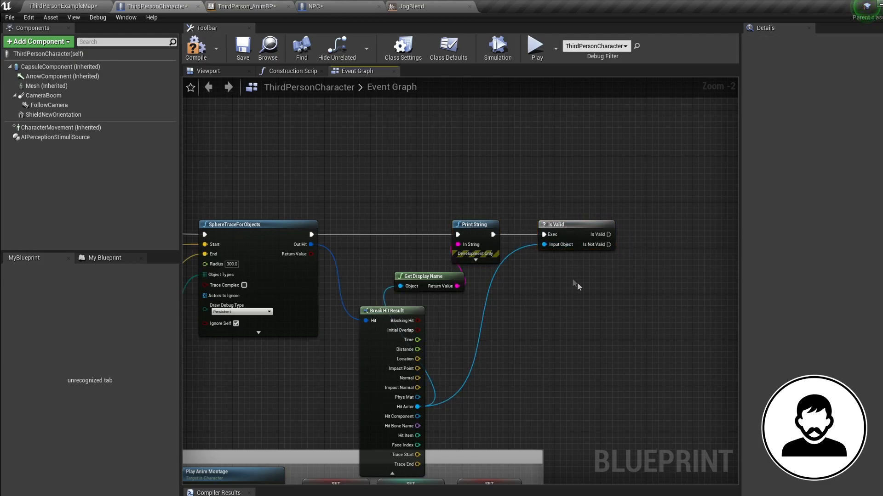
{"action": "left_click_drag", "start_coordinate": [428, 280], "coordinate": [497, 314]}
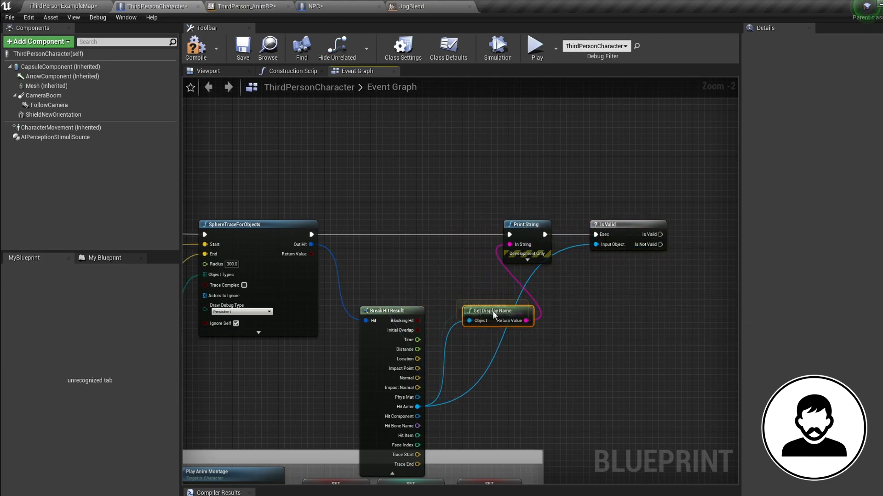
{"action": "left_click_drag", "start_coordinate": [494, 315], "coordinate": [477, 286]}
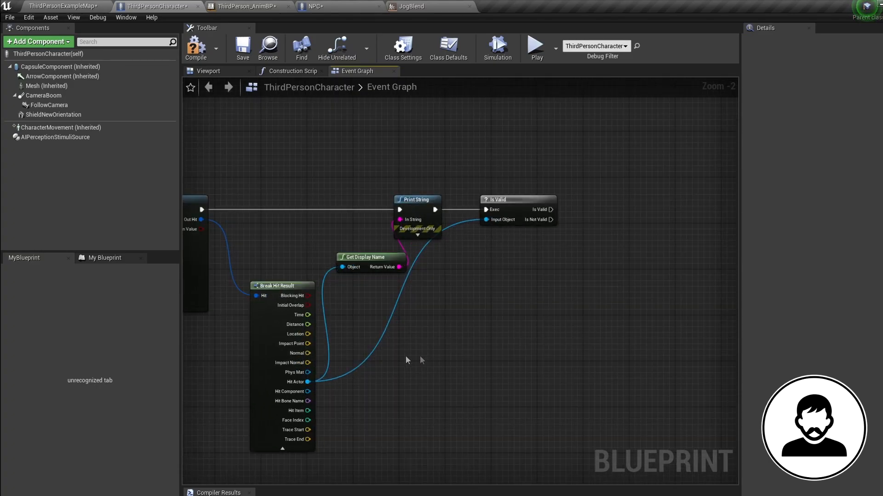
Promote Hit Actor to LockedOnTarget, then set Target Locked and Use Controller Rotation Yaw true.
{"action": "left_click_drag", "start_coordinate": [308, 381], "coordinate": [592, 236]}
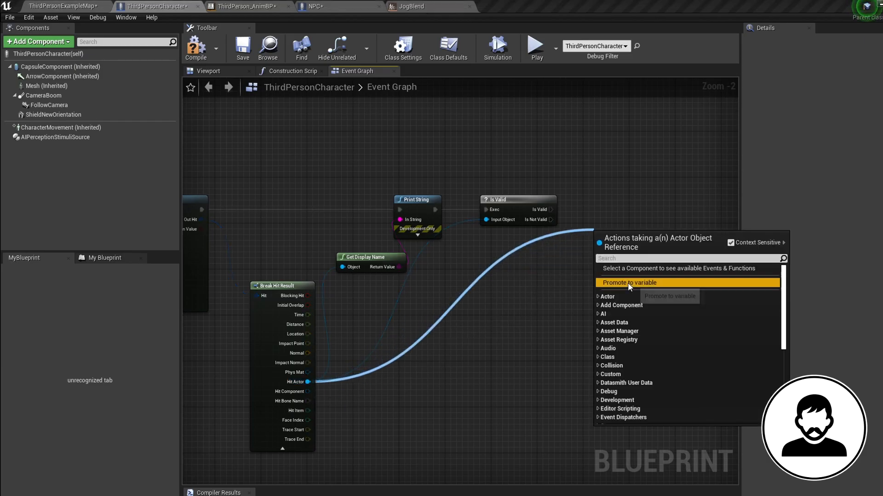
{"action": "left_click", "coordinate": [629, 282]}
{"action": "type", "text": "LockedOnTarget"}
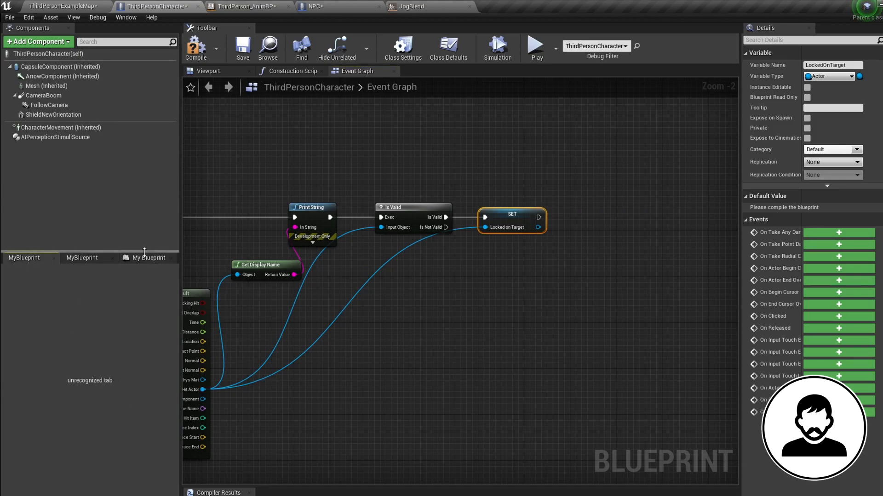
{"action": "left_click", "coordinate": [148, 258]}
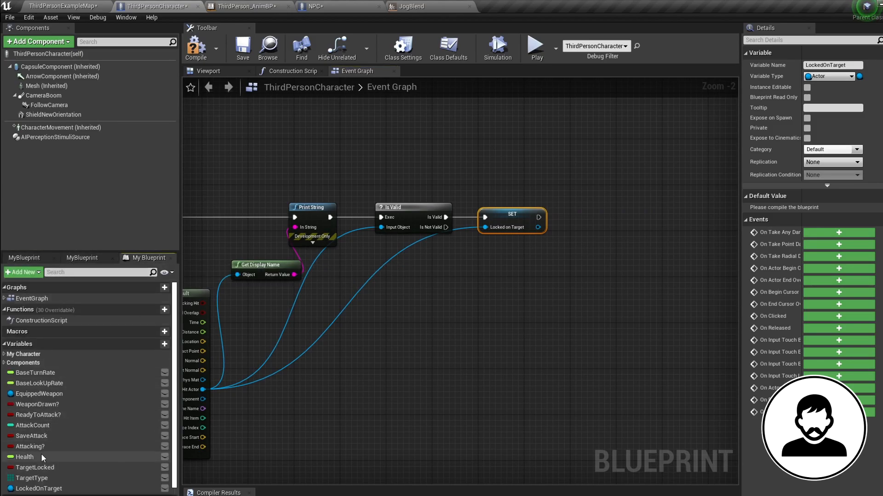
{"action": "left_click_drag", "start_coordinate": [539, 218], "coordinate": [619, 214]}
{"action": "type", "text": "usecontr"}
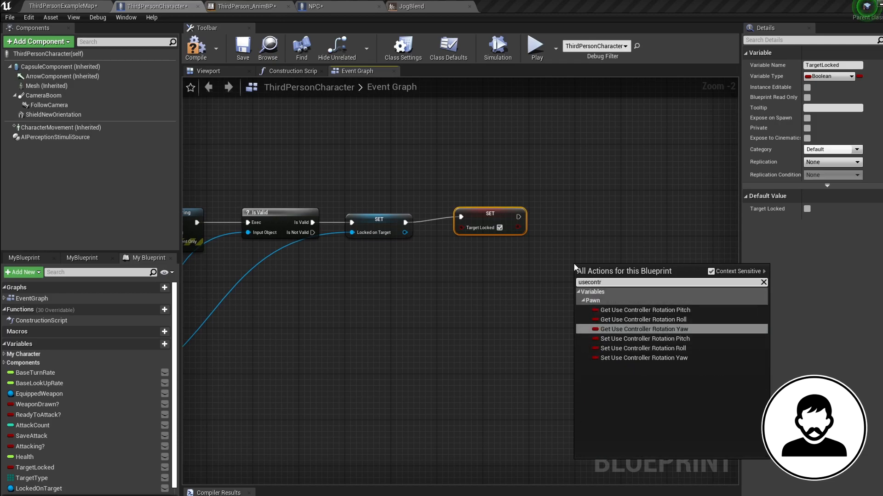
{"action": "mouse_move", "coordinate": [643, 348]}
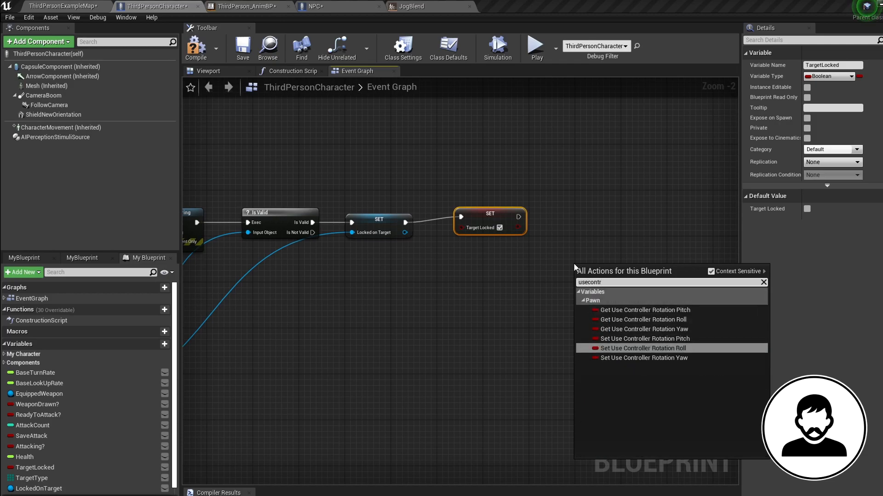
{"action": "left_click", "coordinate": [643, 358]}
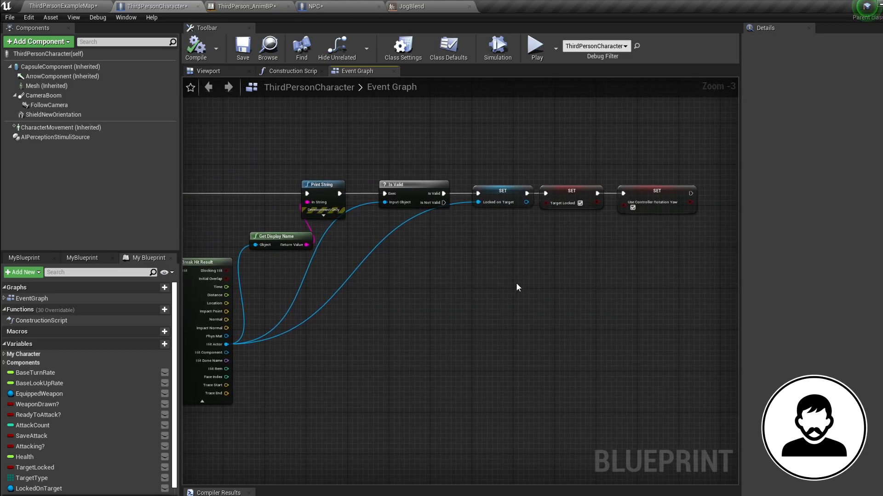
{"action": "mouse_move", "coordinate": [426, 353]}
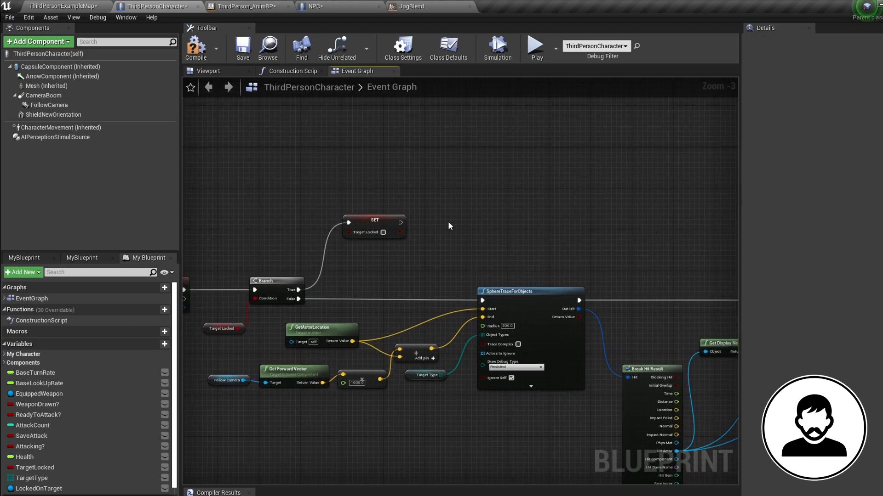
On the True path, add an unchecked Use Controller Rotation Yaw setter and clear Locked on Target.
{"action": "type", "text": "usecontro"}
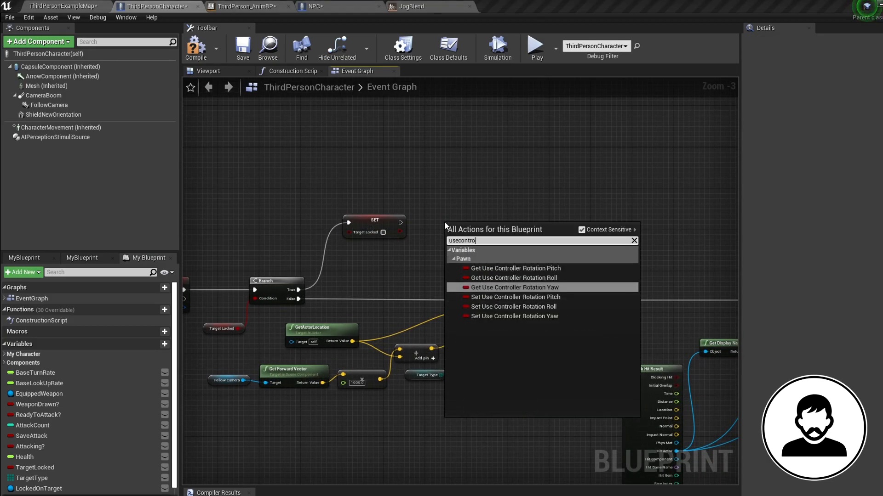
{"action": "left_click", "coordinate": [515, 316]}
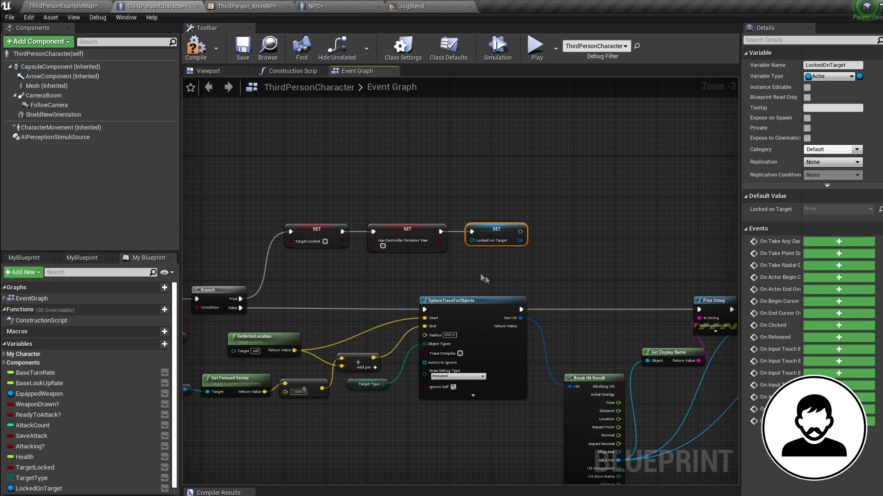
{"action": "scroll", "scroll_direction": "down", "scroll_amount": 3}
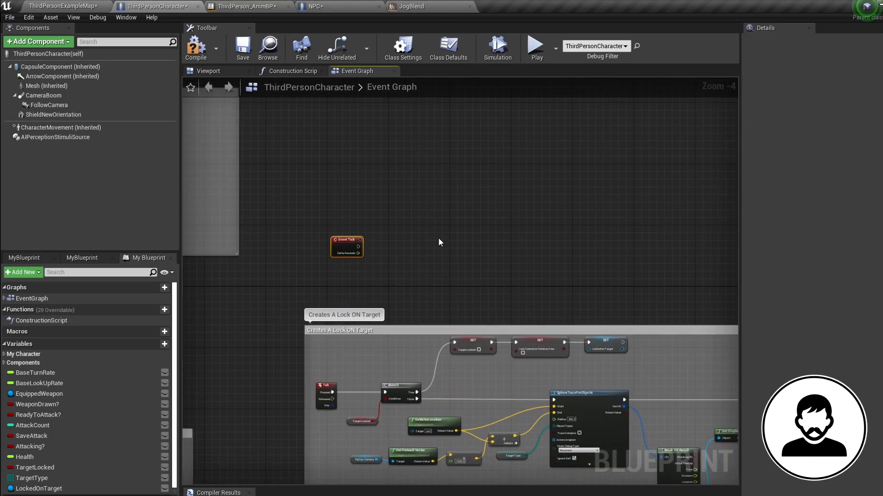
Add a Branch after Event Tick with Target Locked as its condition.
{"action": "left_click", "coordinate": [31, 488]}
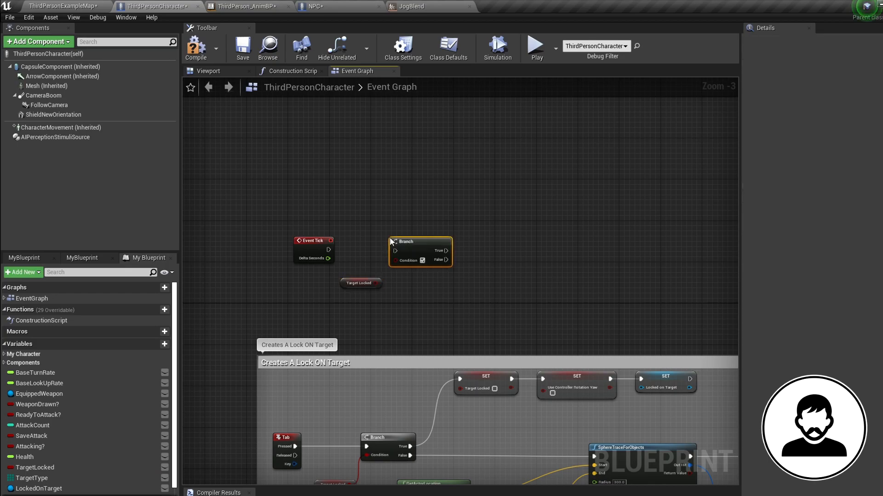
{"action": "left_click_drag", "start_coordinate": [329, 250], "coordinate": [394, 249]}
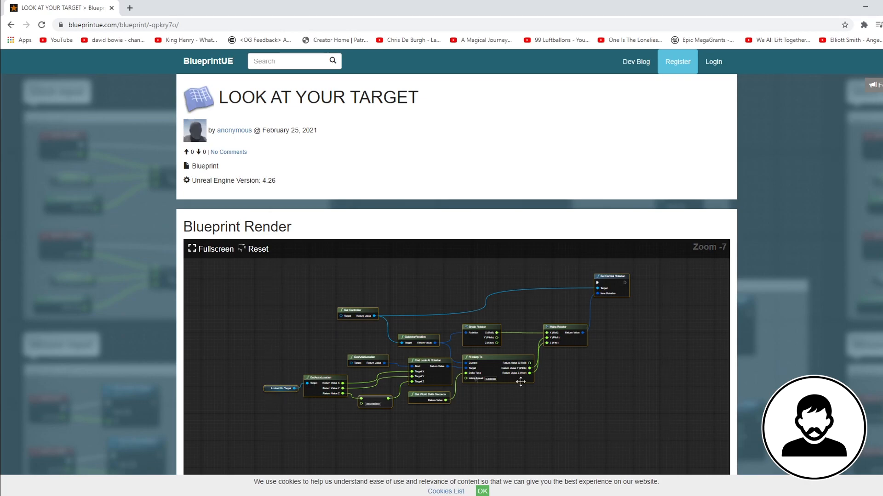
{"action": "mouse_move", "coordinate": [438, 471]}
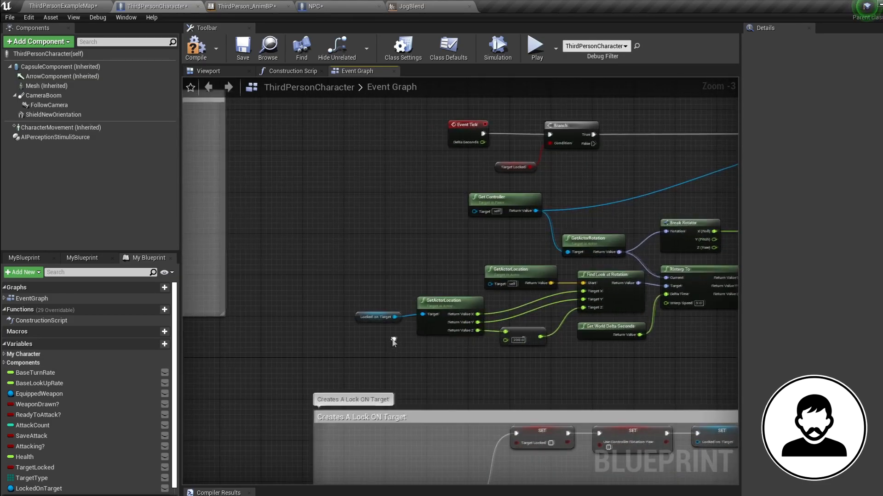
Paste look-at nodes and drive Set Control Rotation via RInterp To (speed 5) toward Locked on Target.
{"action": "left_click", "coordinate": [33, 489]}
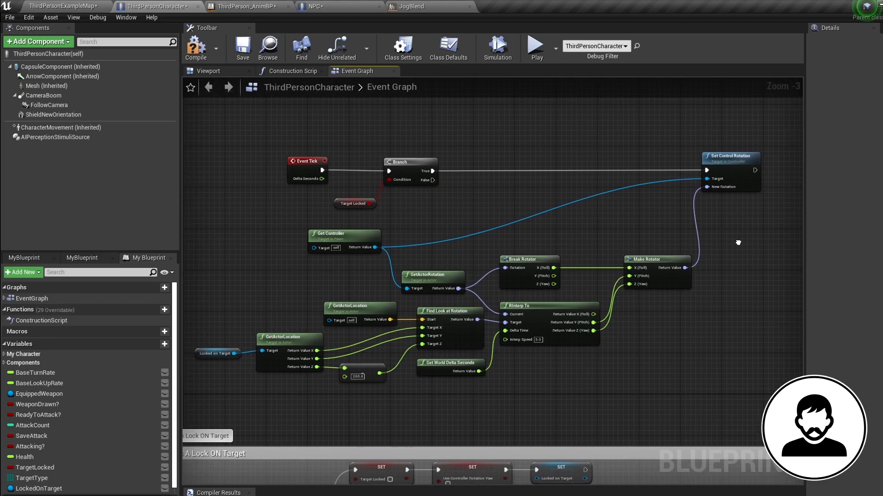
{"action": "left_click", "coordinate": [196, 47]}
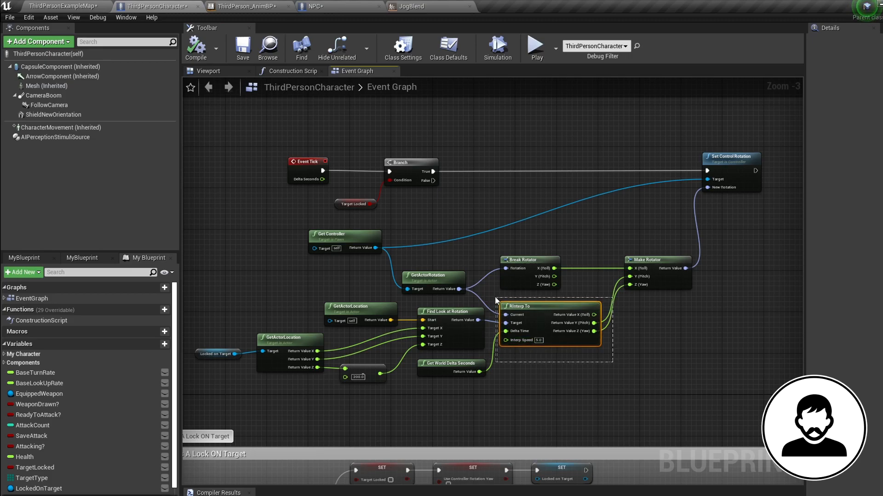
{"action": "left_click", "coordinate": [586, 399]}
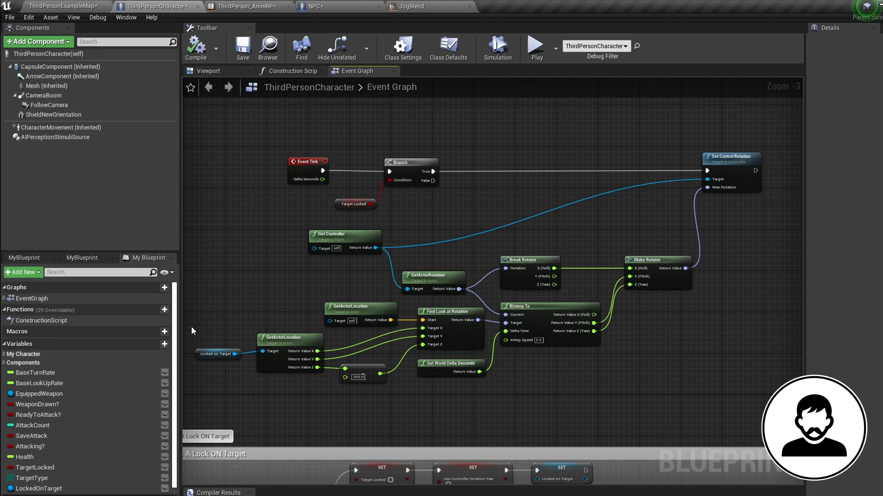
{"action": "left_click_drag", "start_coordinate": [198, 315], "coordinate": [318, 406]}
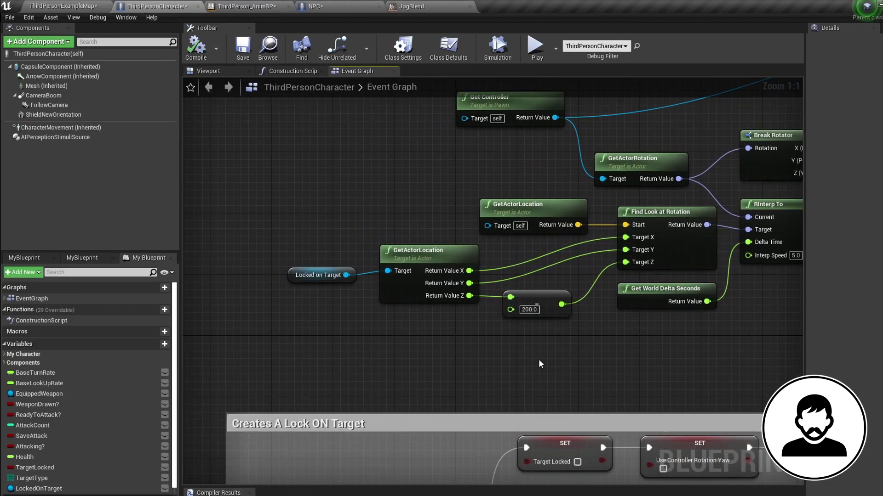
{"action": "left_click", "coordinate": [529, 309]}
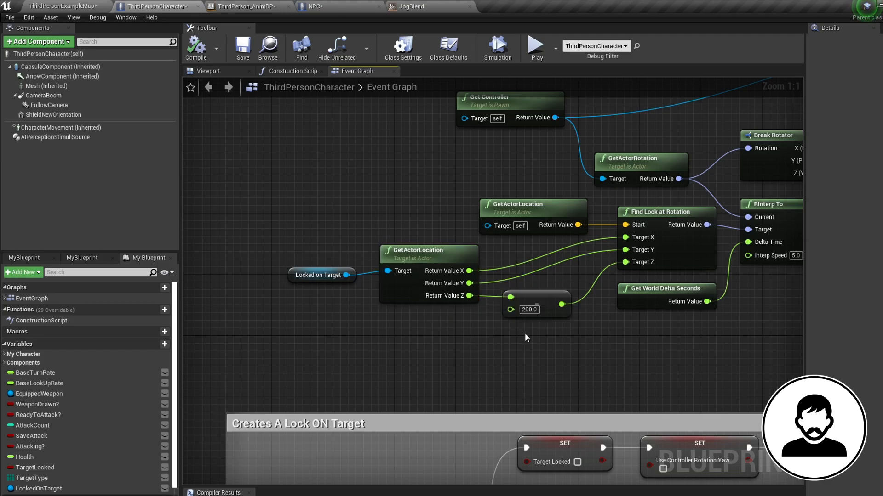
{"action": "mouse_move", "coordinate": [532, 341]}
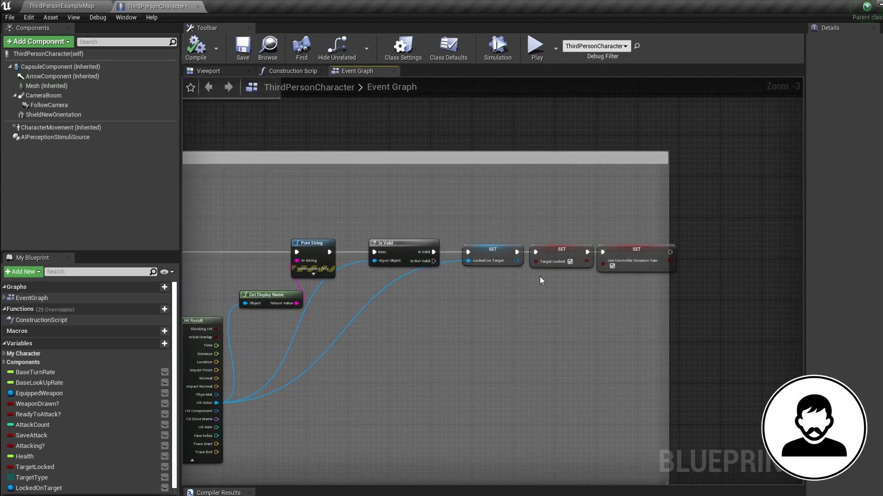
Insert Target Locked branches before Add Controller Yaw and Pitch Input, using their False outputs.
{"action": "left_click", "coordinate": [561, 250]}
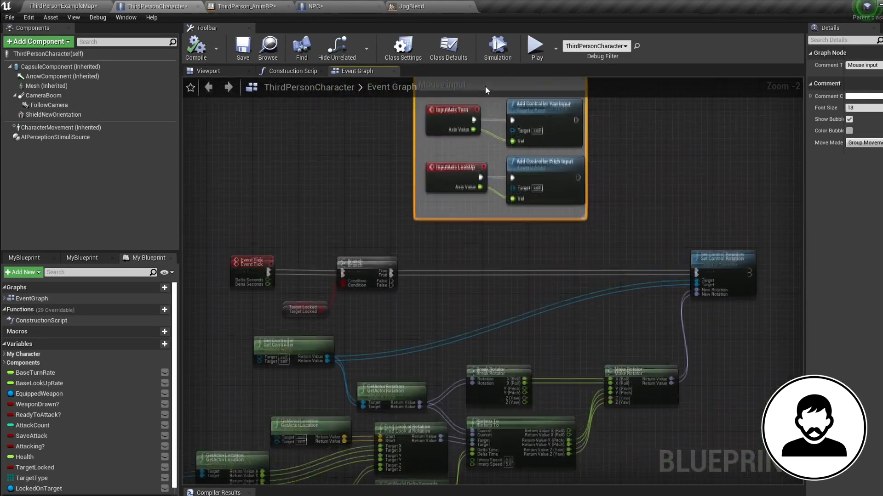
{"action": "scroll", "scroll_direction": "down", "scroll_amount": 3}
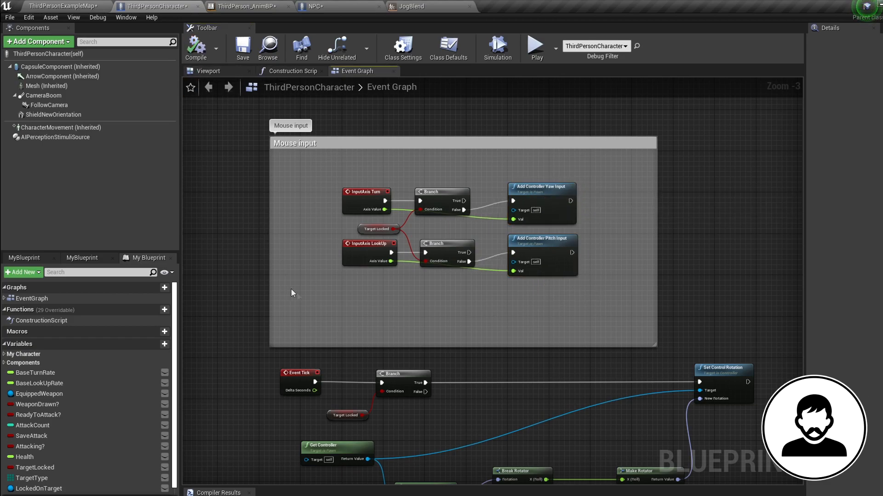
Wrap the Event Tick look-at rotation nodes in a comment box and begin its title 'Set'.
{"action": "scroll", "scroll_direction": "down", "scroll_amount": 3}
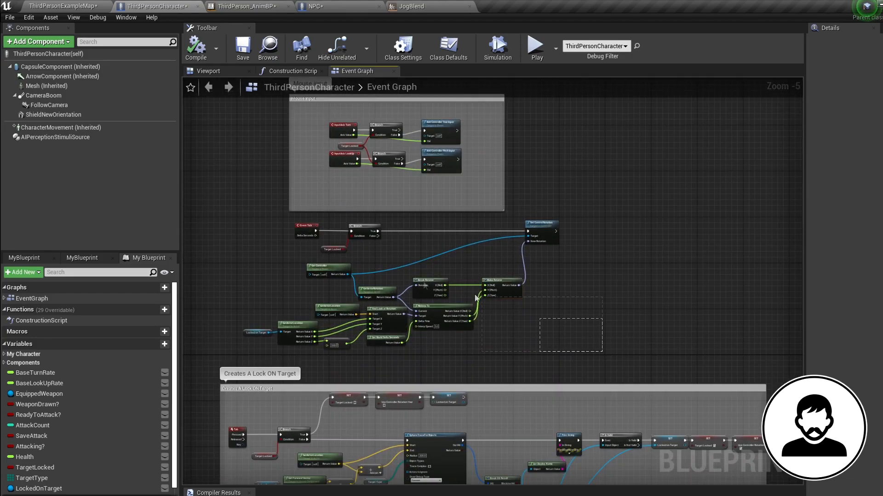
{"action": "type", "text": "Set"}
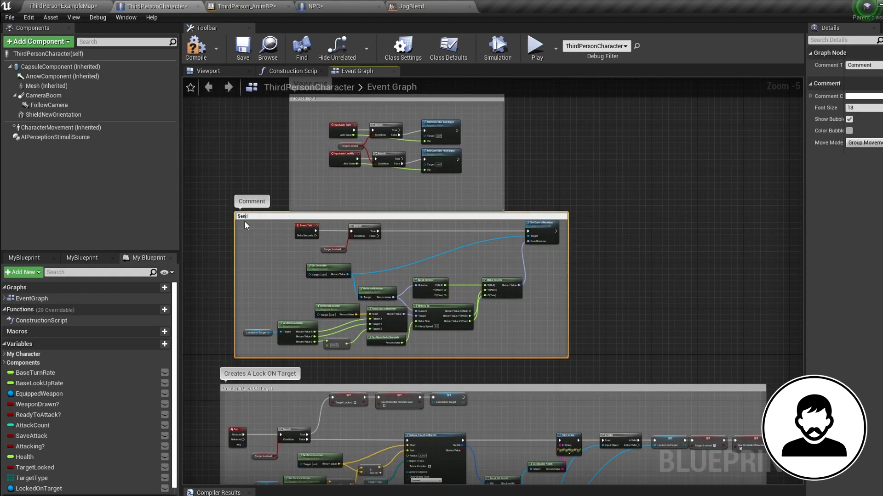